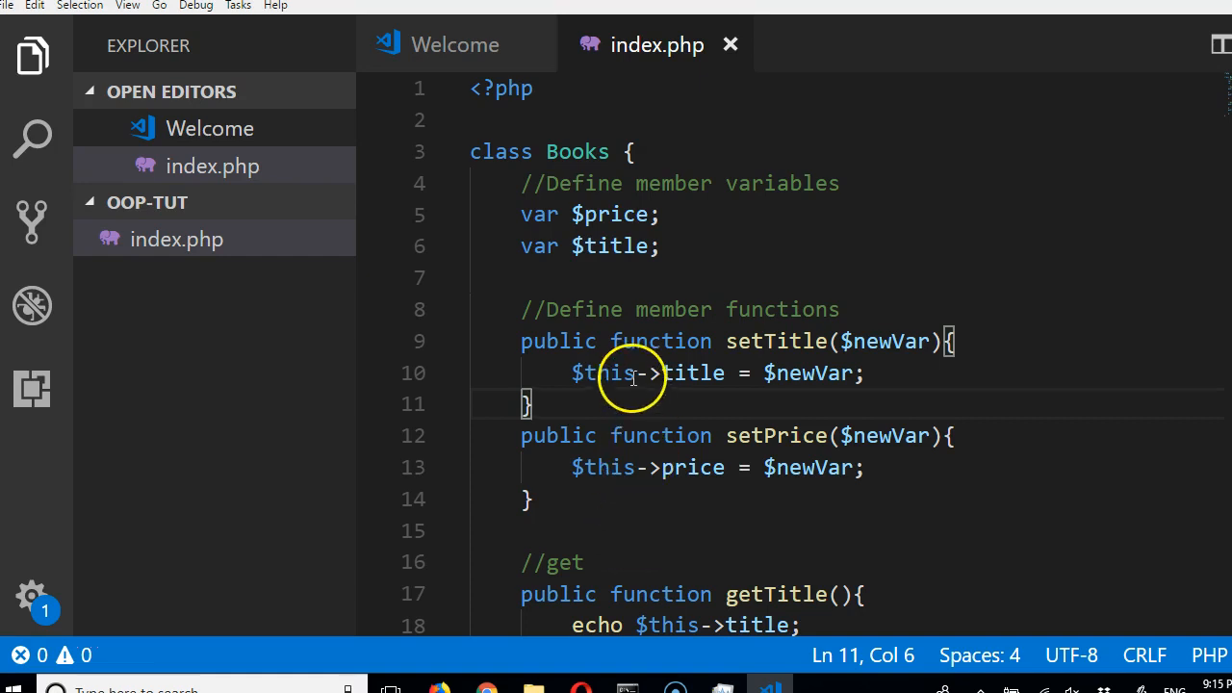
# Step: Insert blank lines after the Books class closing brace and scroll through the class code
pyautogui.doubleClick(603, 372)
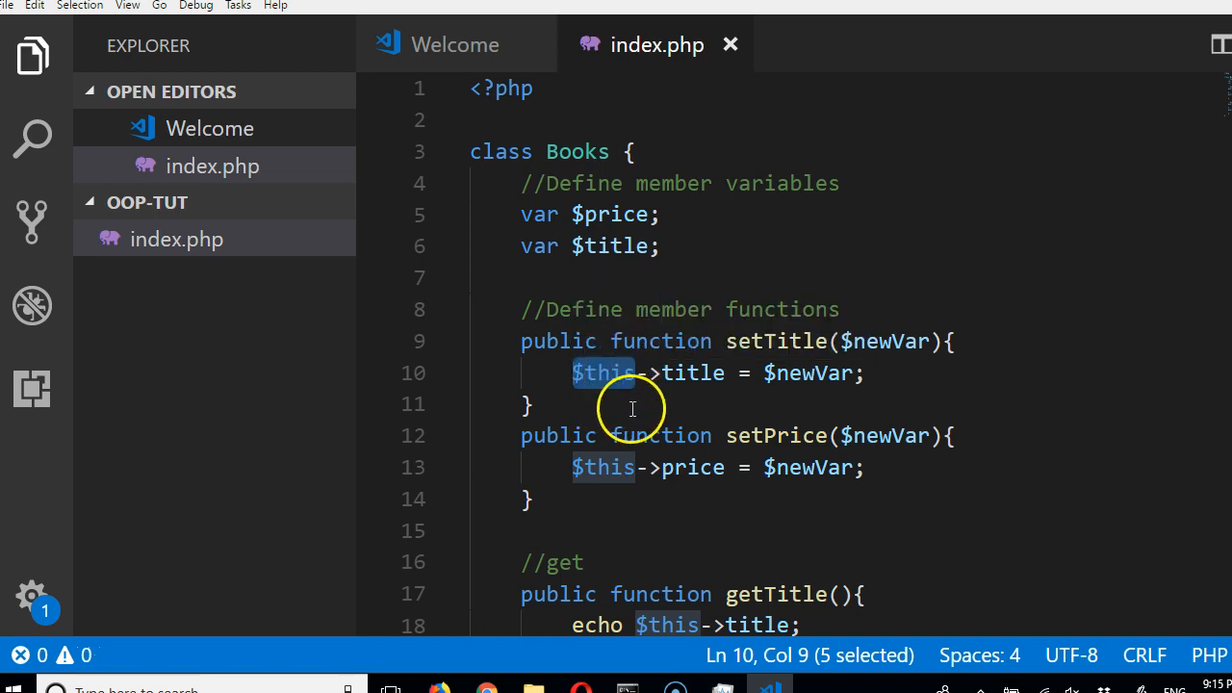
pyautogui.scroll(-3)
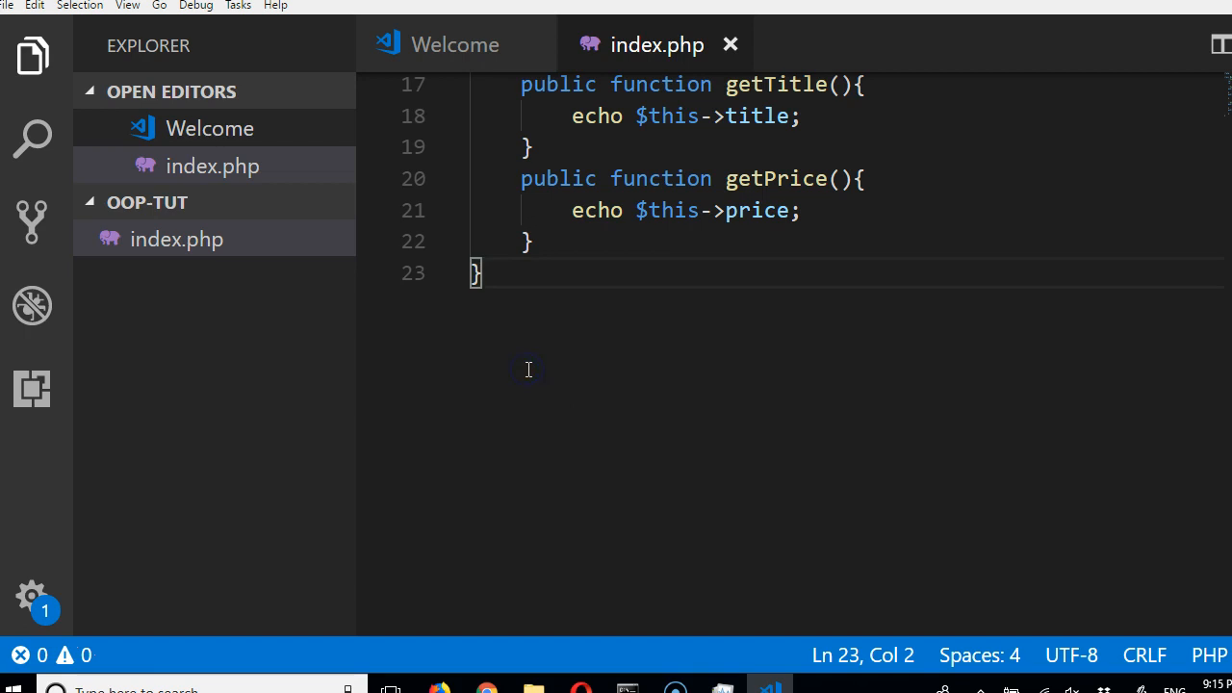
pyautogui.press('Enter')
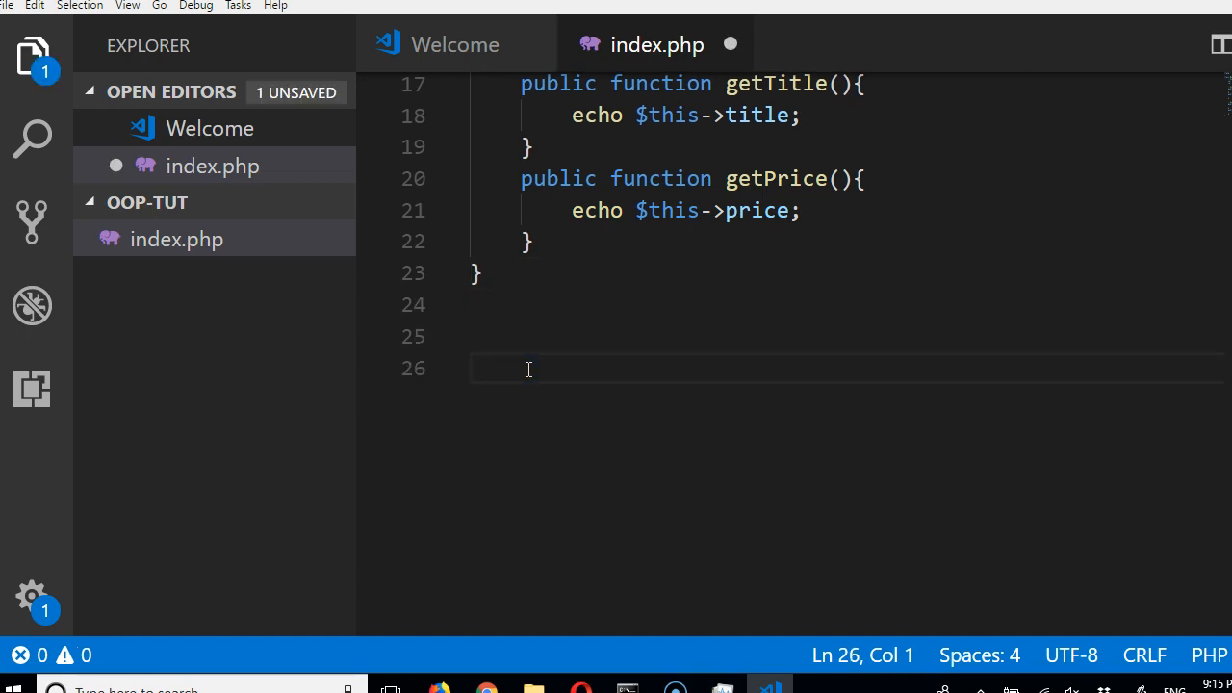
pyautogui.click(472, 369)
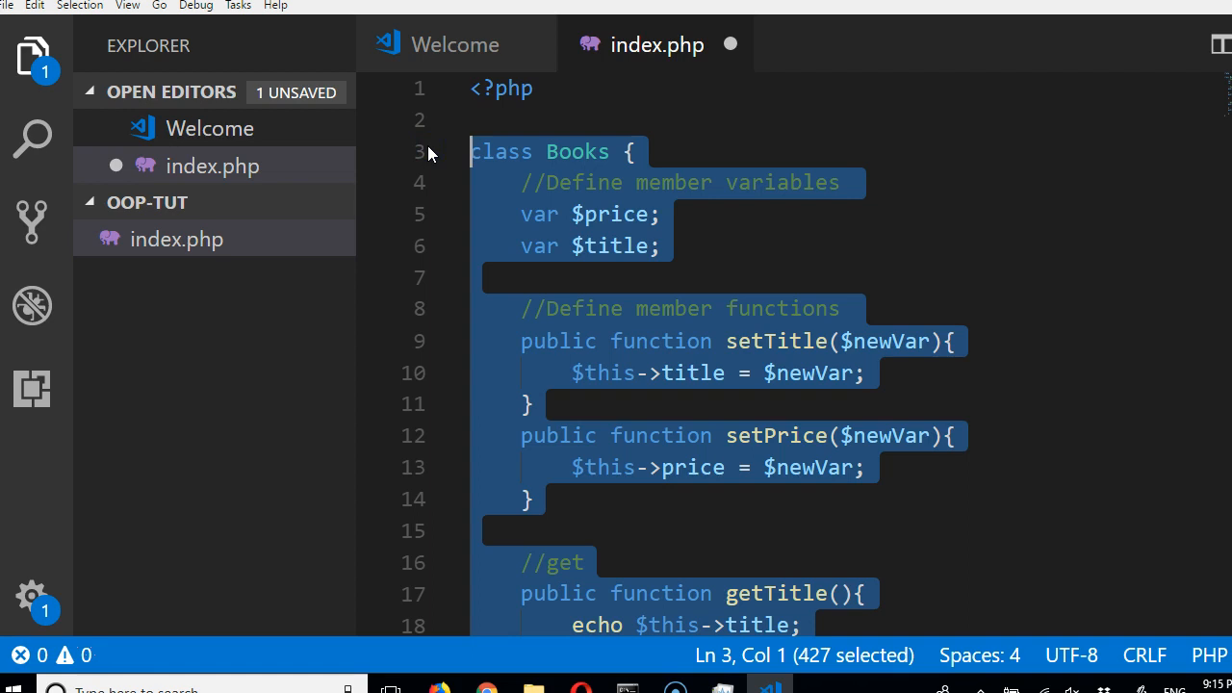
pyautogui.scroll(-3)
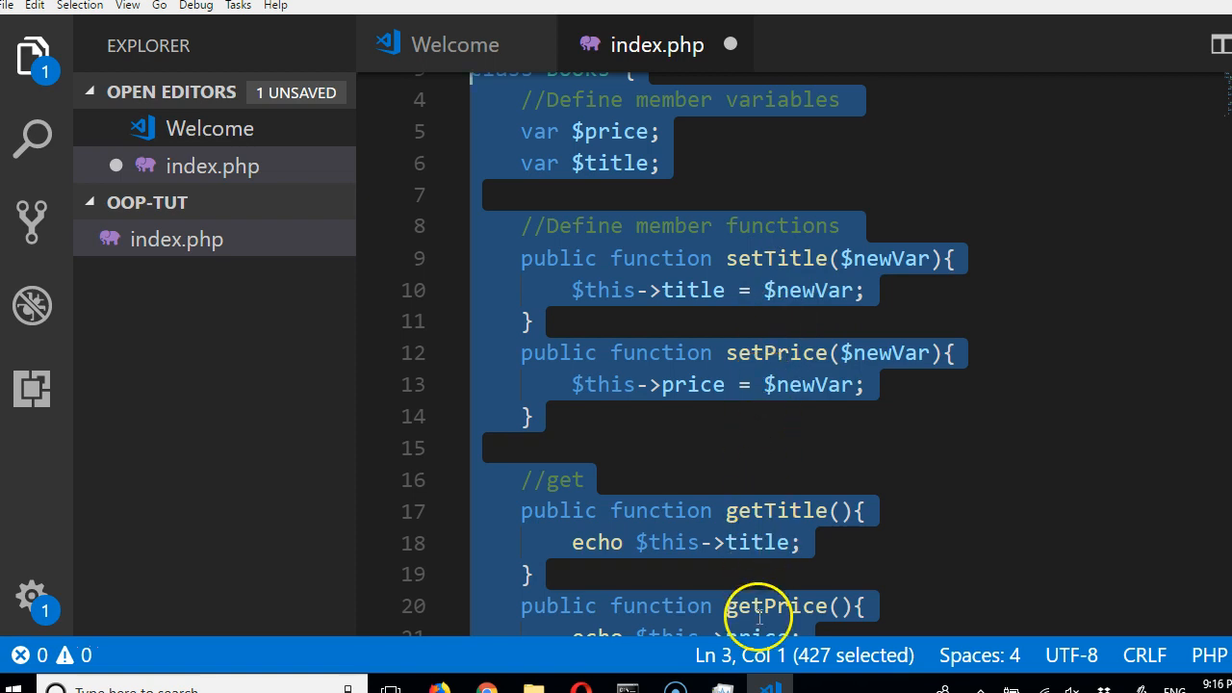
pyautogui.scroll(3)
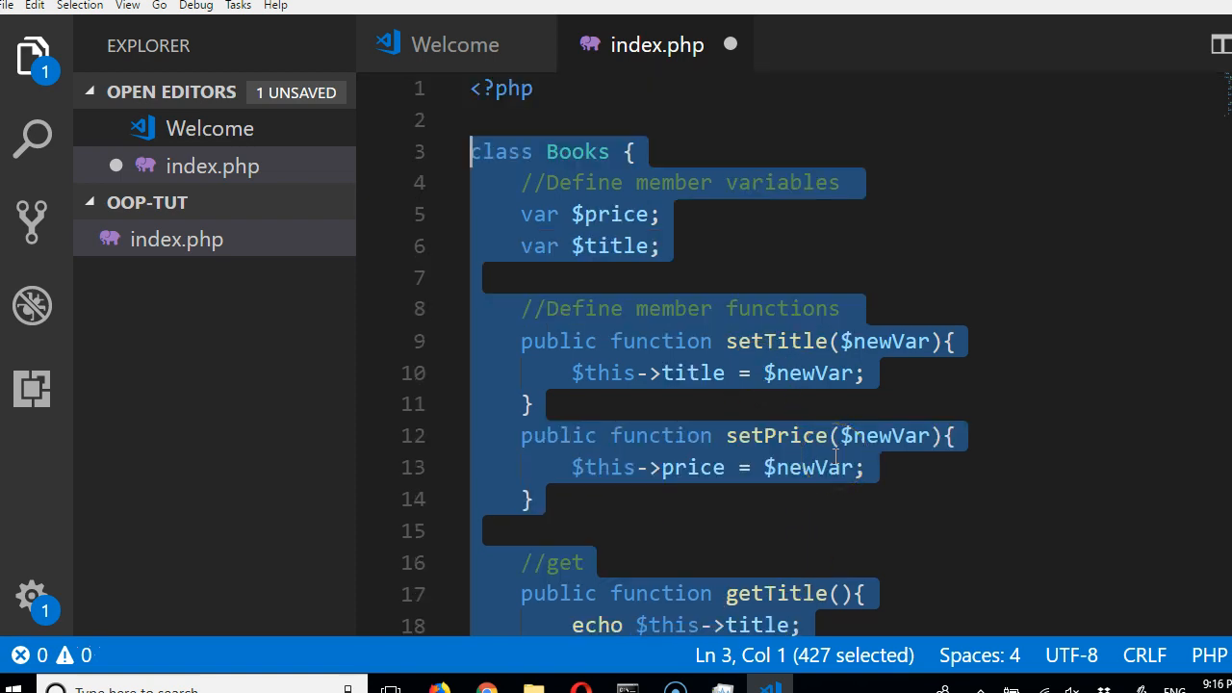
pyautogui.scroll(-3)
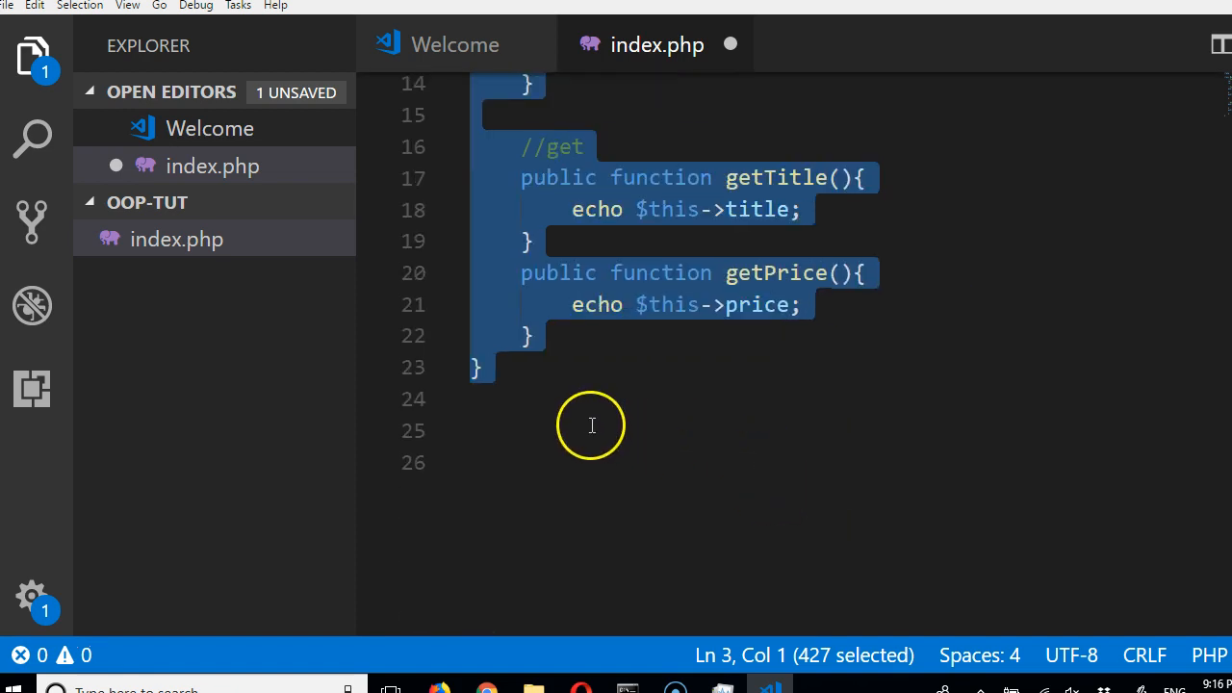
# Step: Write an //instantiate comment and $physics = new Books; below the class
pyautogui.write('$')
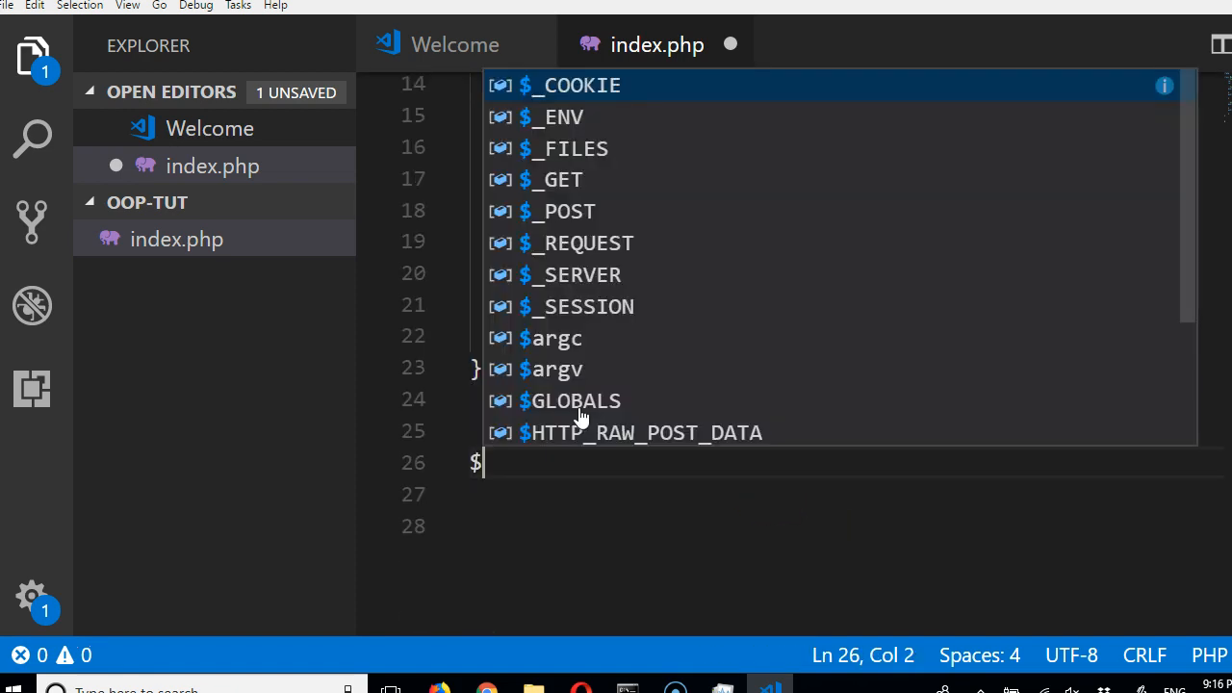
pyautogui.write('physi')
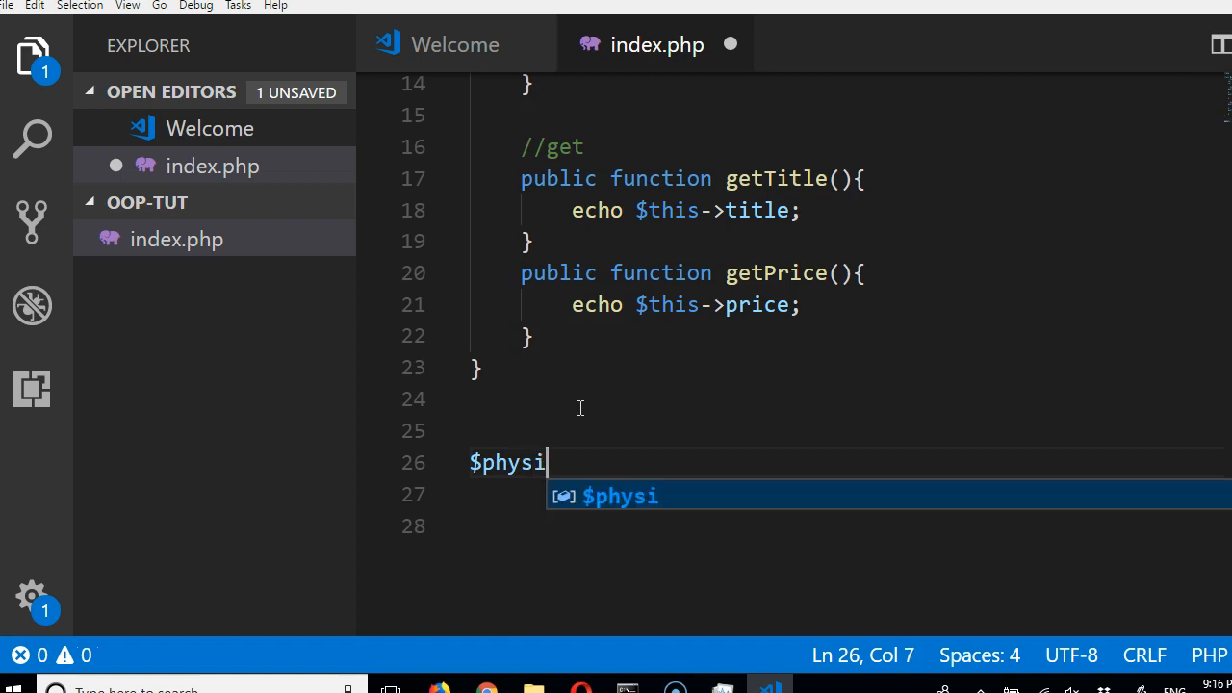
pyautogui.write('cs')
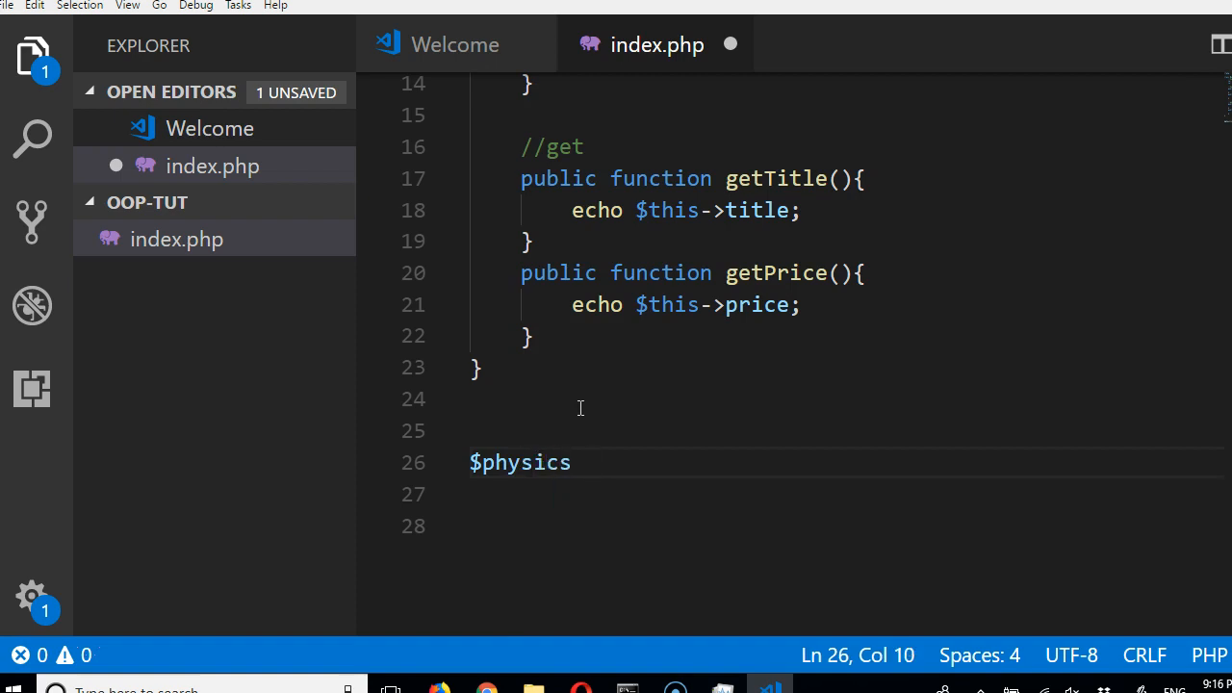
pyautogui.write('=')
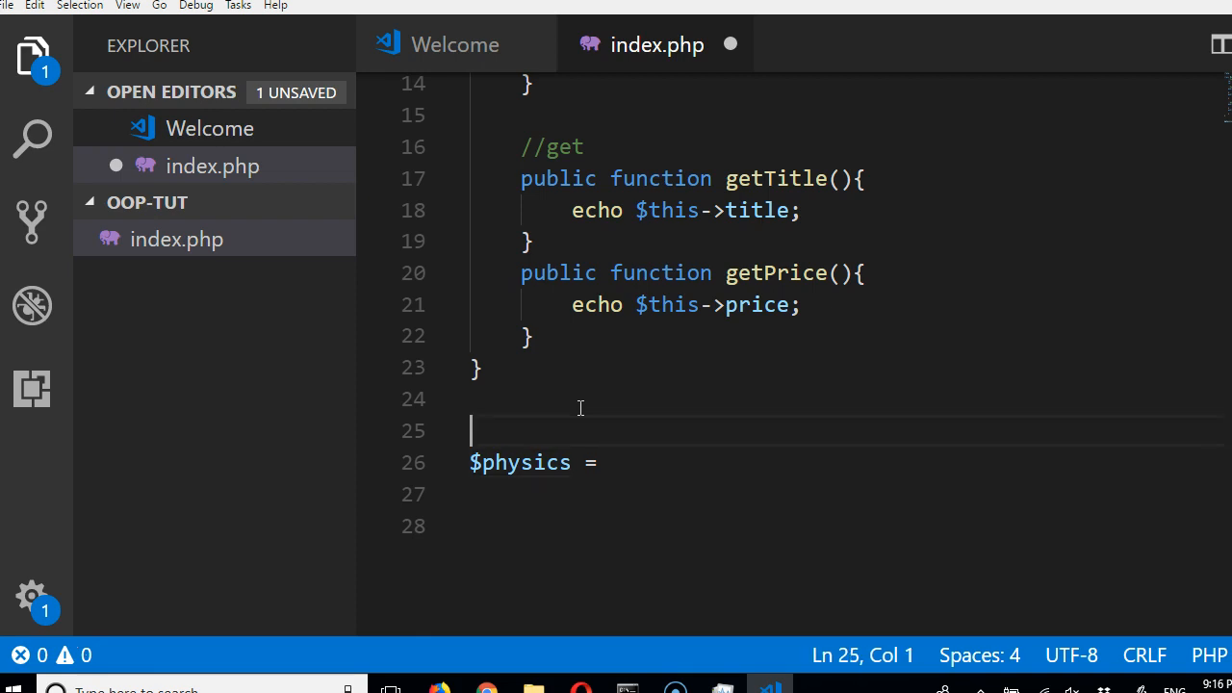
pyautogui.write('//ins')
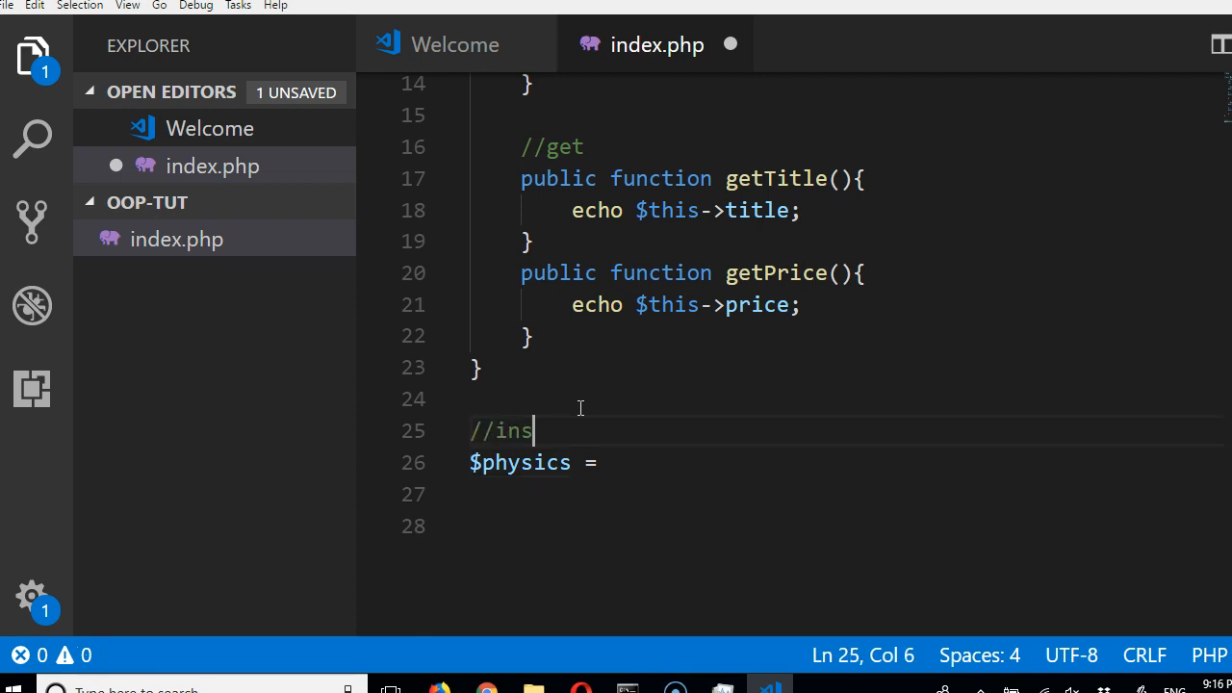
pyautogui.write('tant')
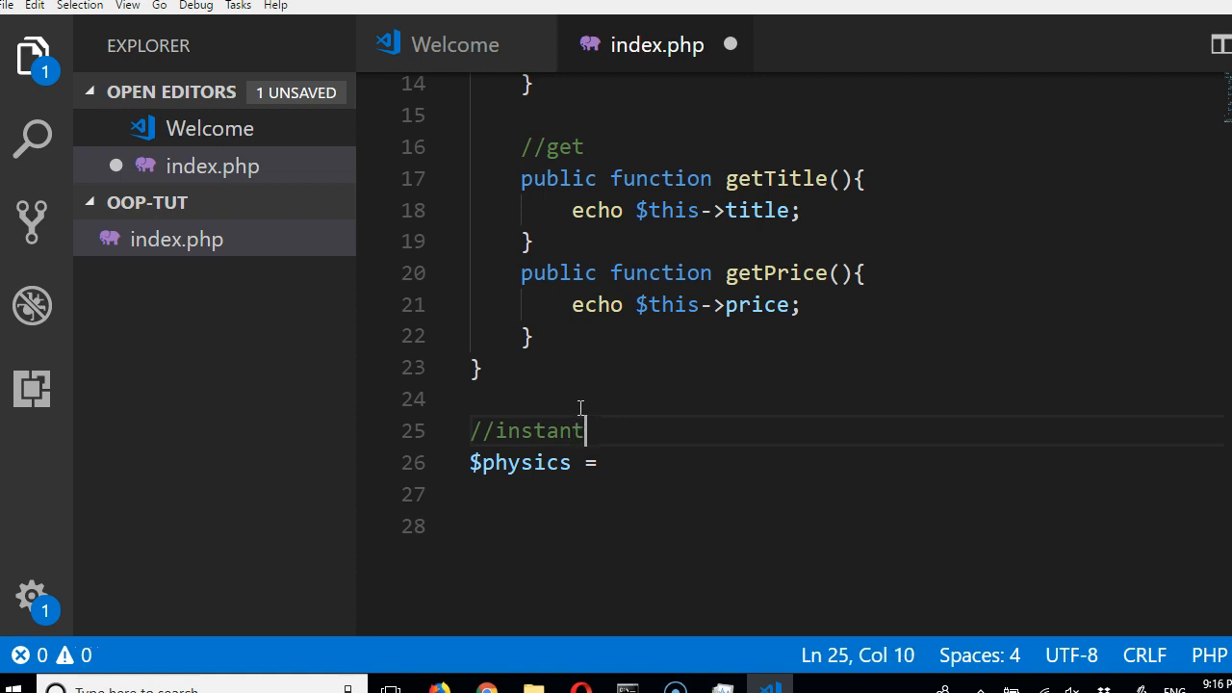
pyautogui.write('iate')
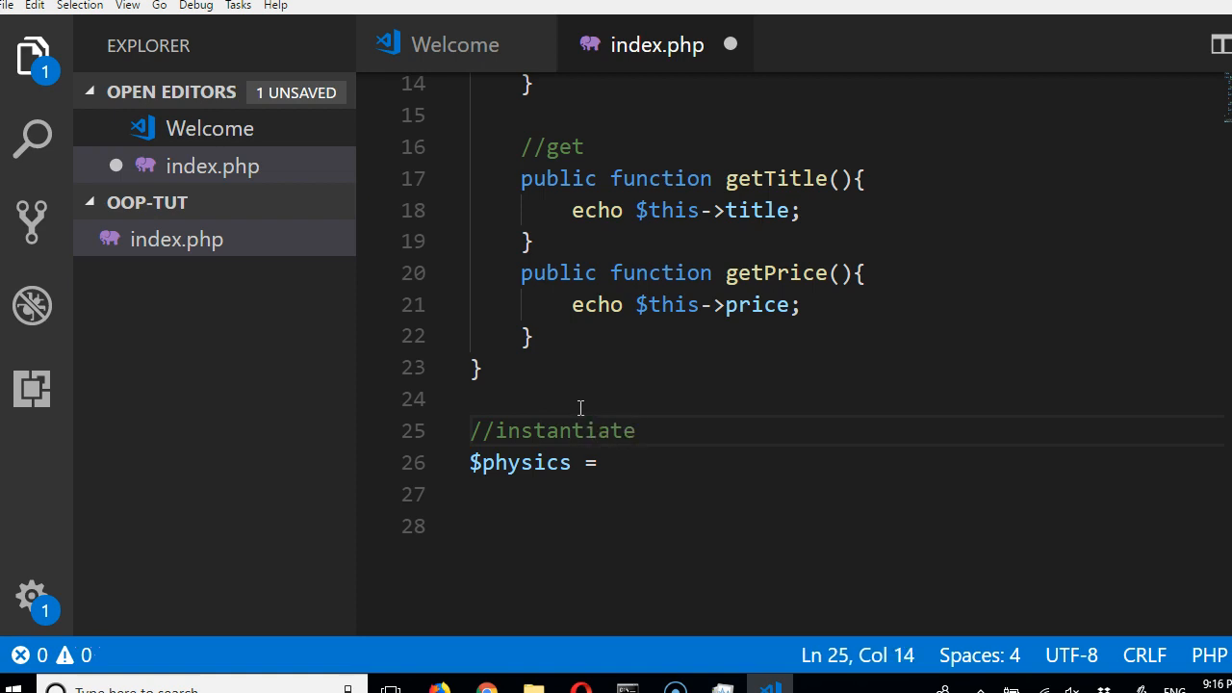
pyautogui.scroll(-3)
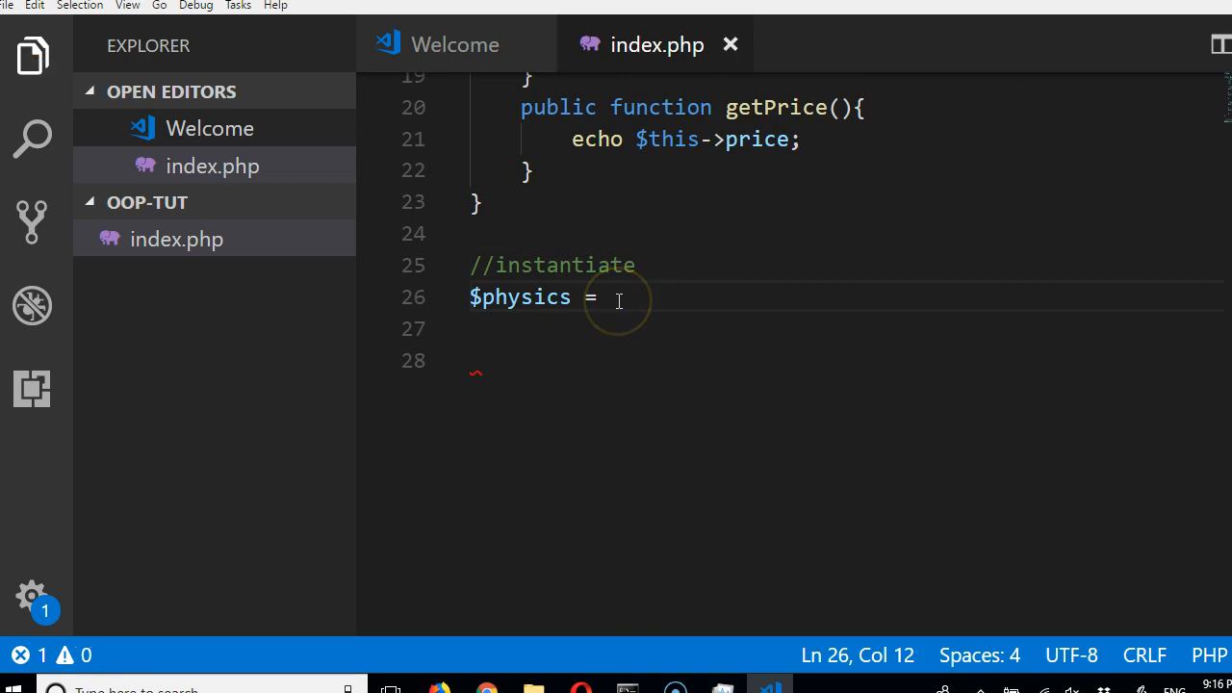
pyautogui.write('new')
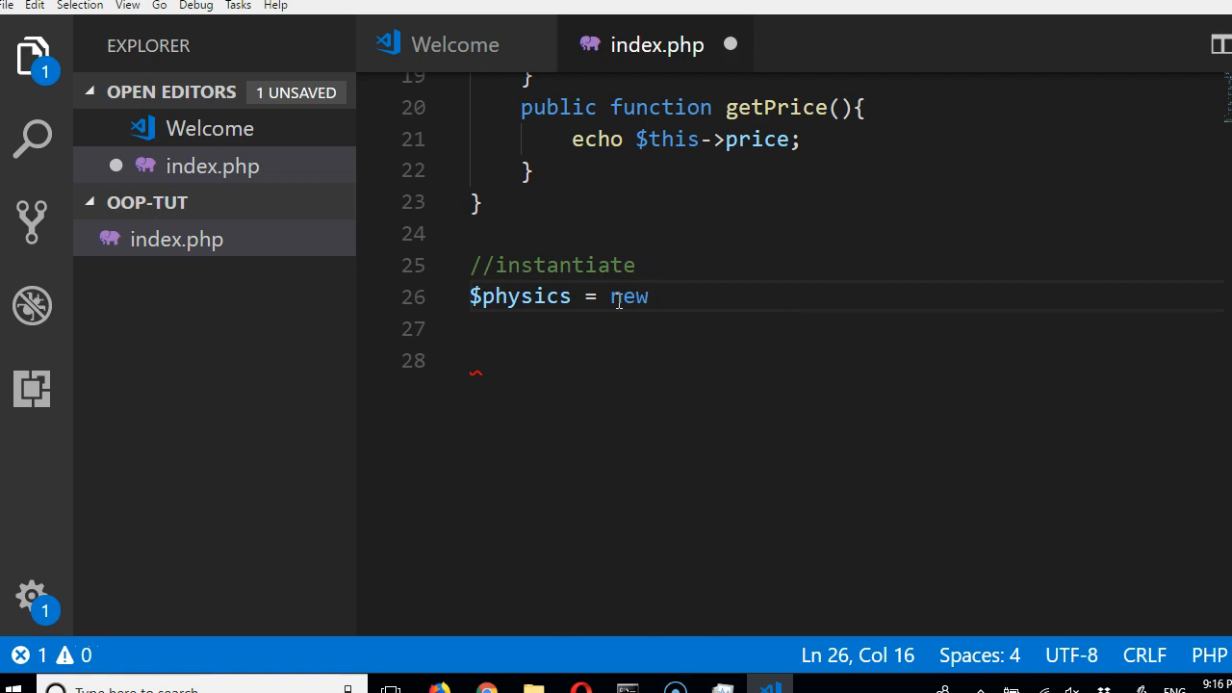
pyautogui.write('Books')
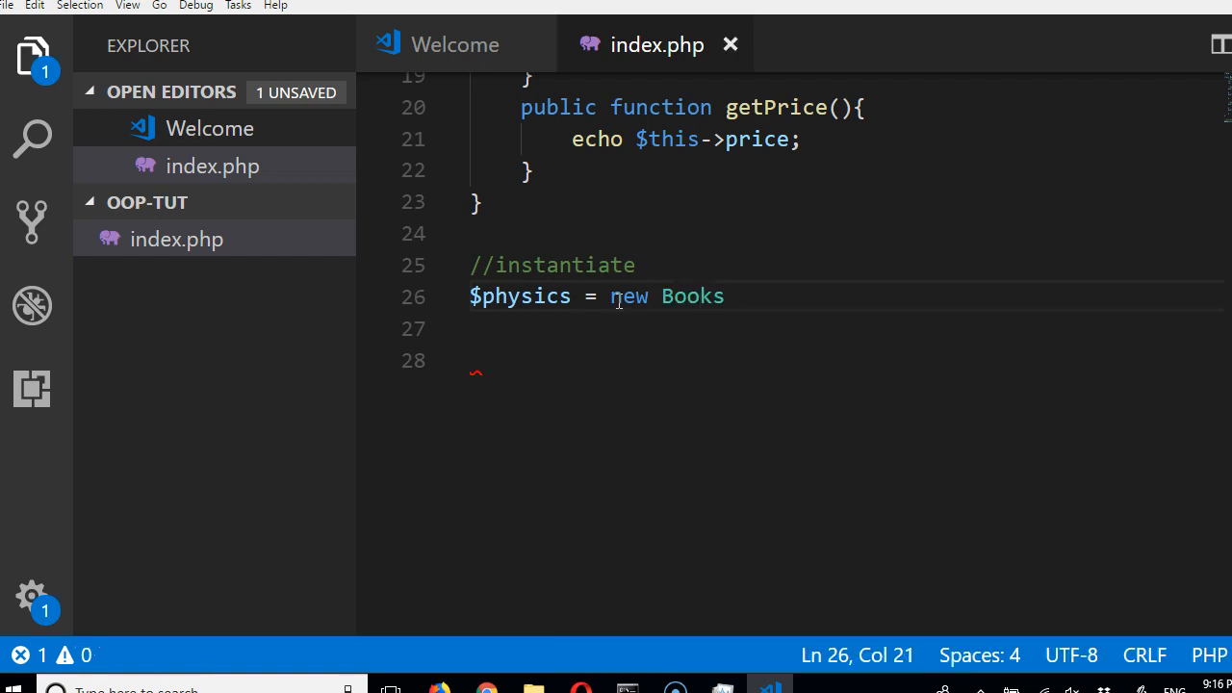
pyautogui.doubleClick(692, 295)
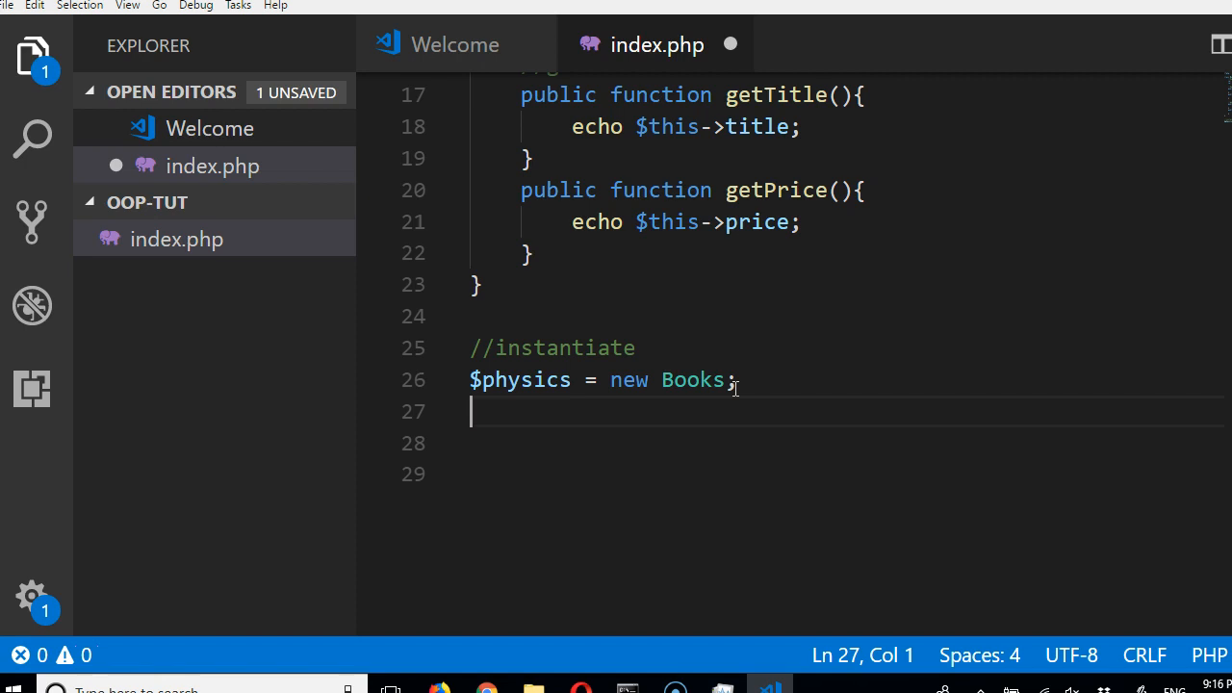
pyautogui.write('$ph')
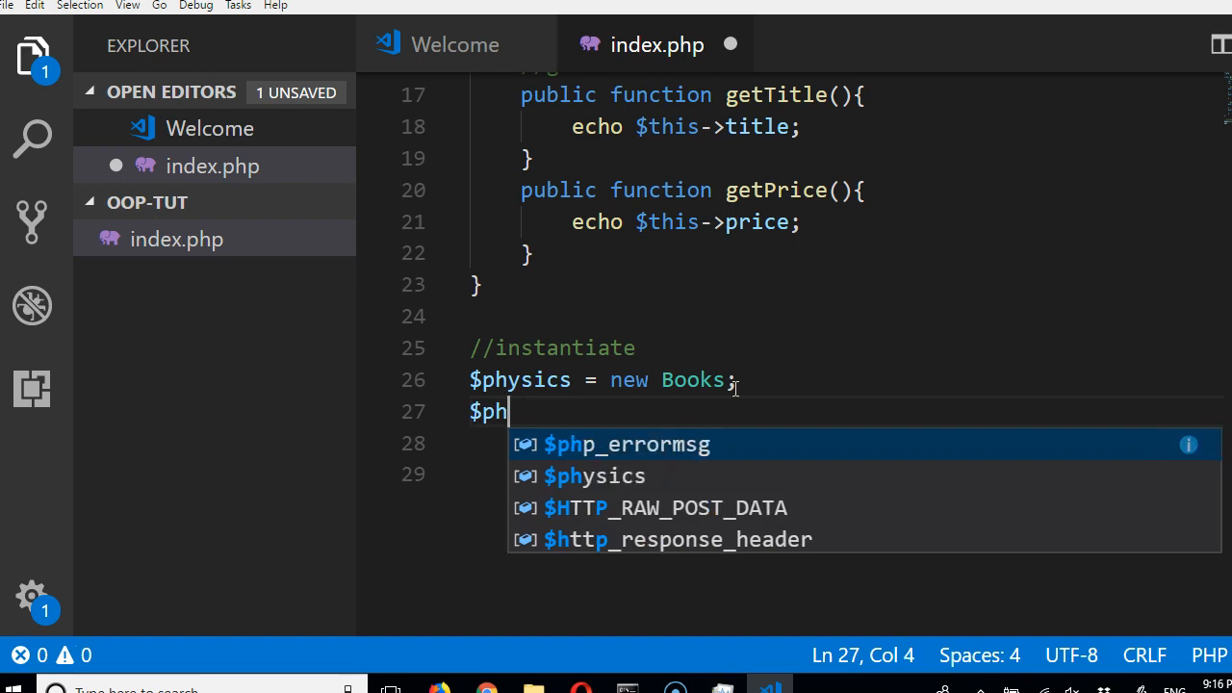
pyautogui.write('ysics')
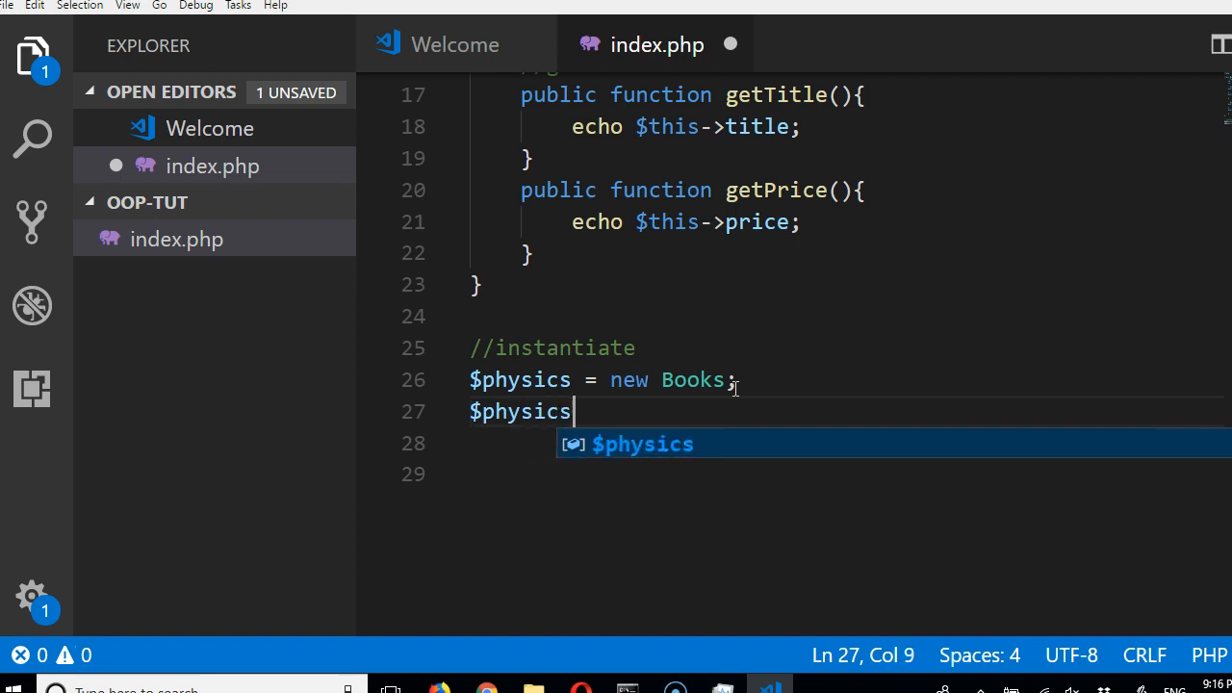
pyautogui.write('->')
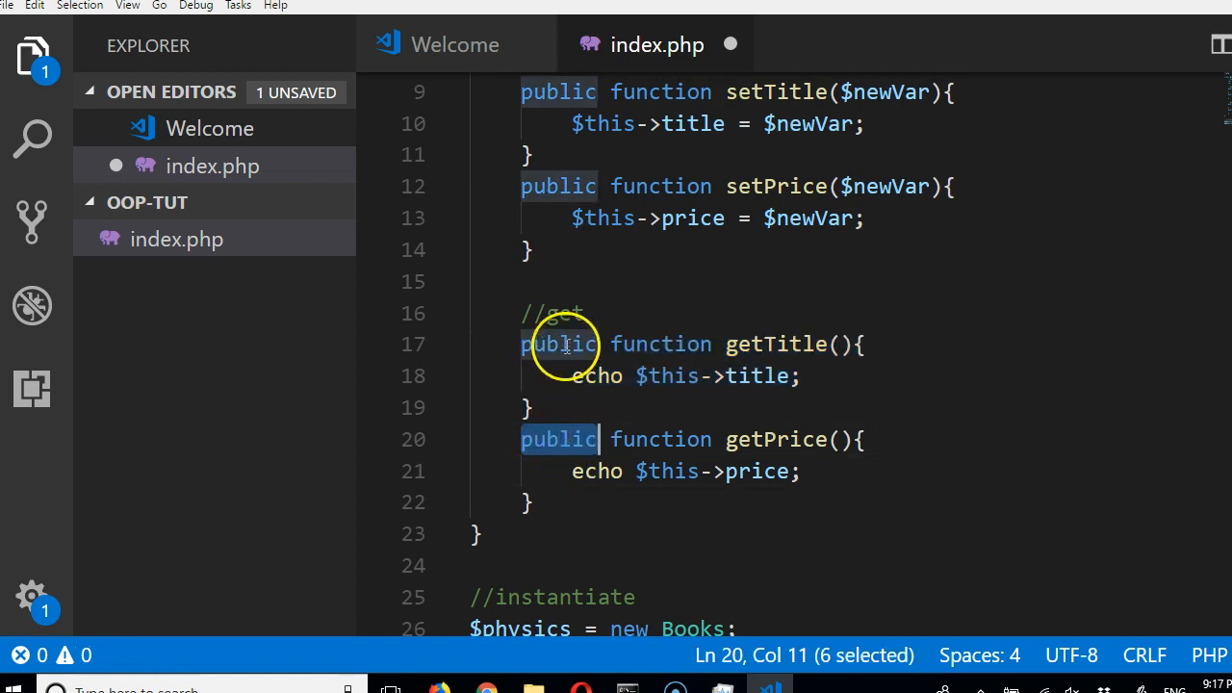
pyautogui.click(659, 344)
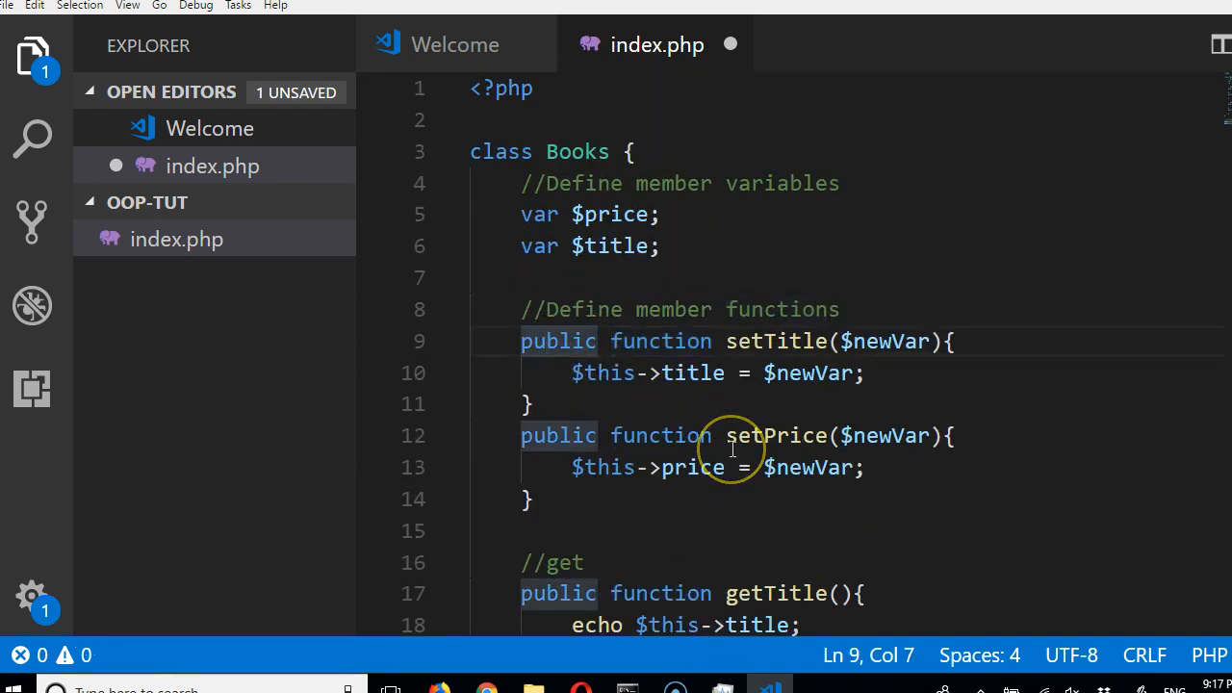
pyautogui.scroll(-3)
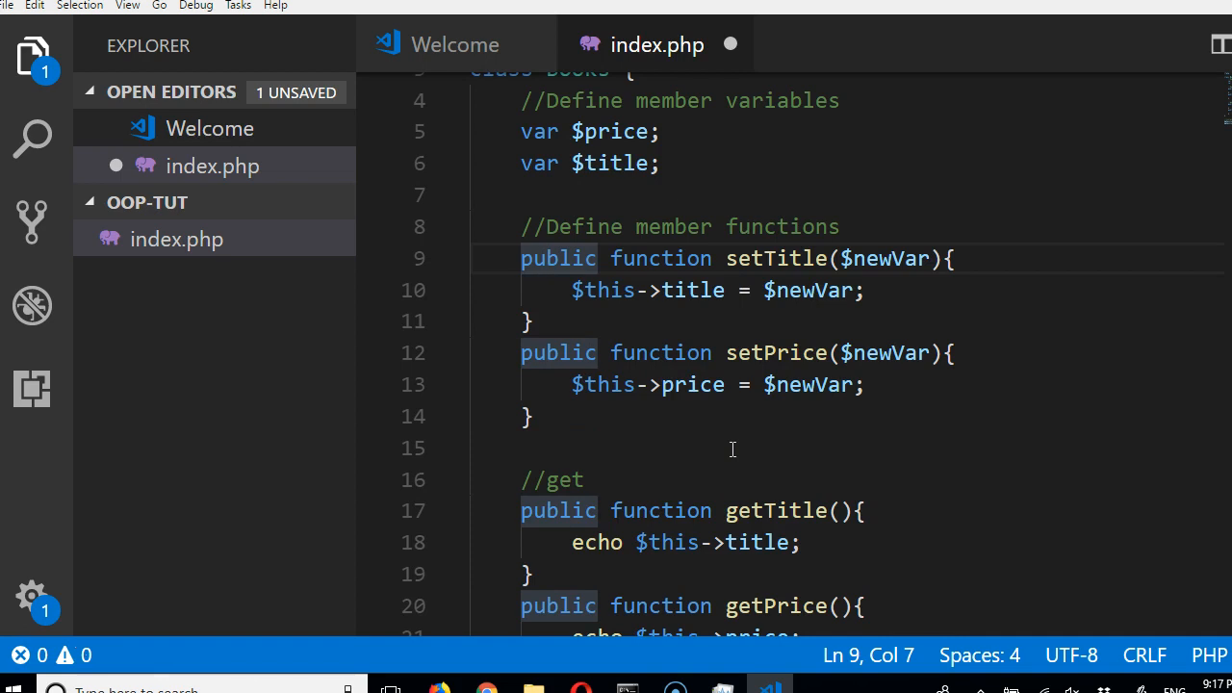
pyautogui.scroll(-3)
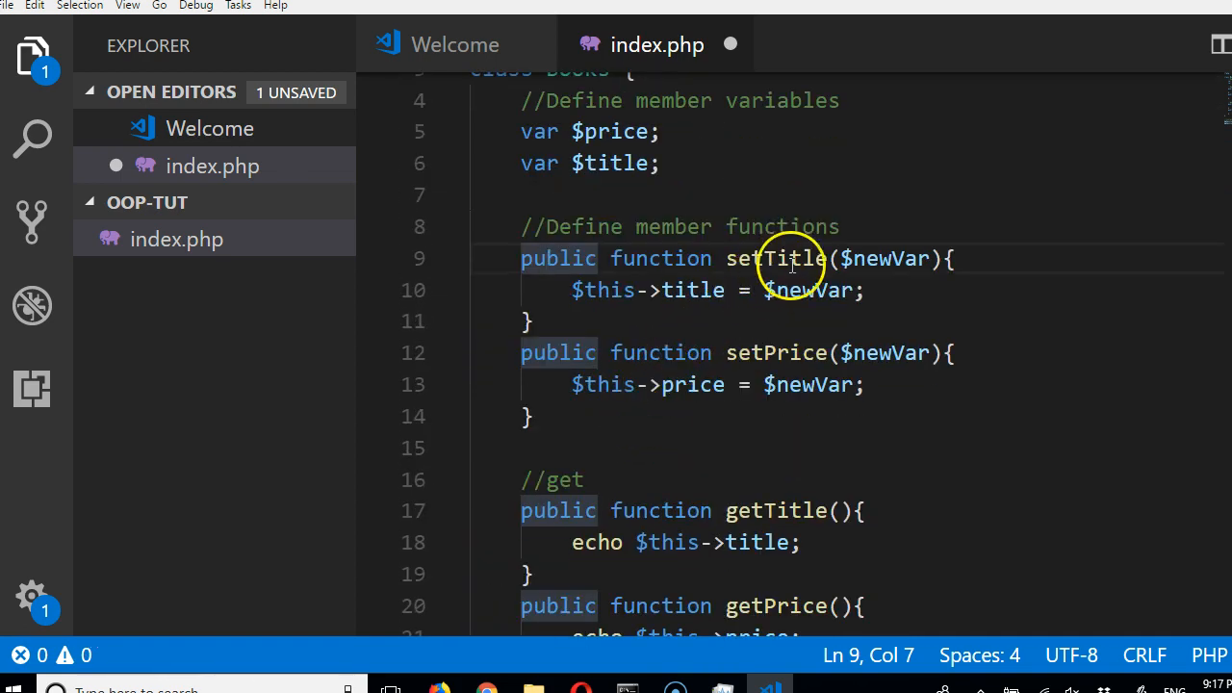
pyautogui.scroll(-3)
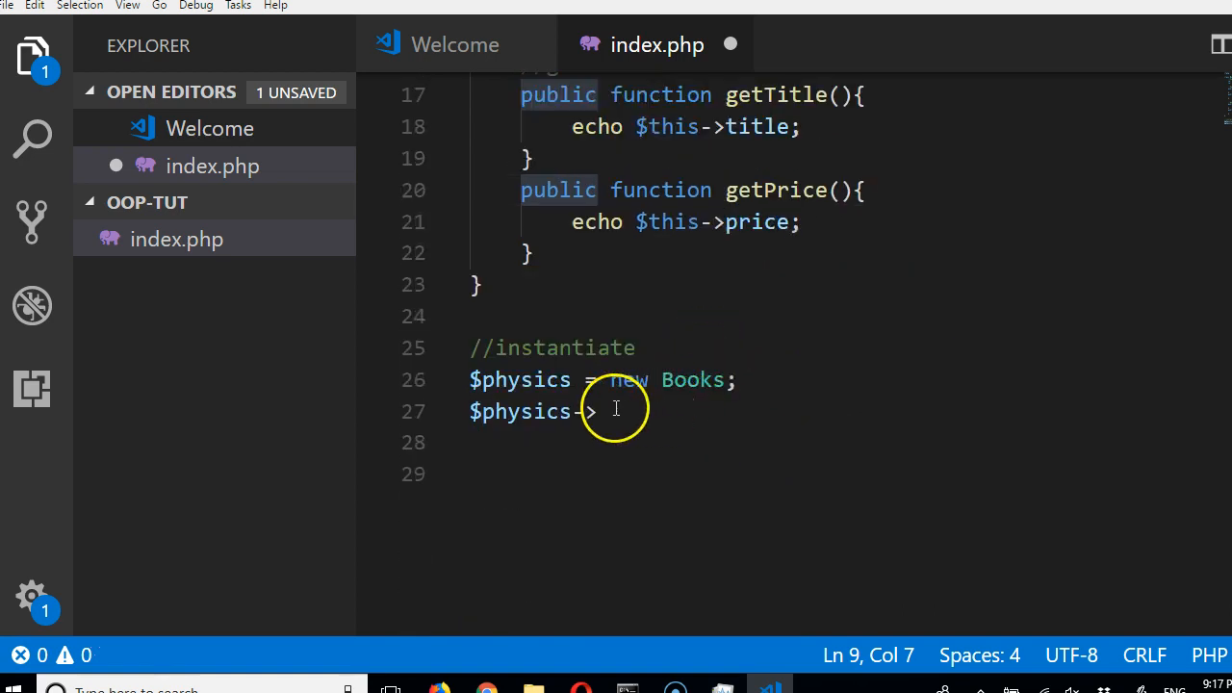
# Step: Complete line 27 as $physics->setTitle("Introduction to Physics - P.N. Okeke"); and save
pyautogui.doubleClick(775, 175)
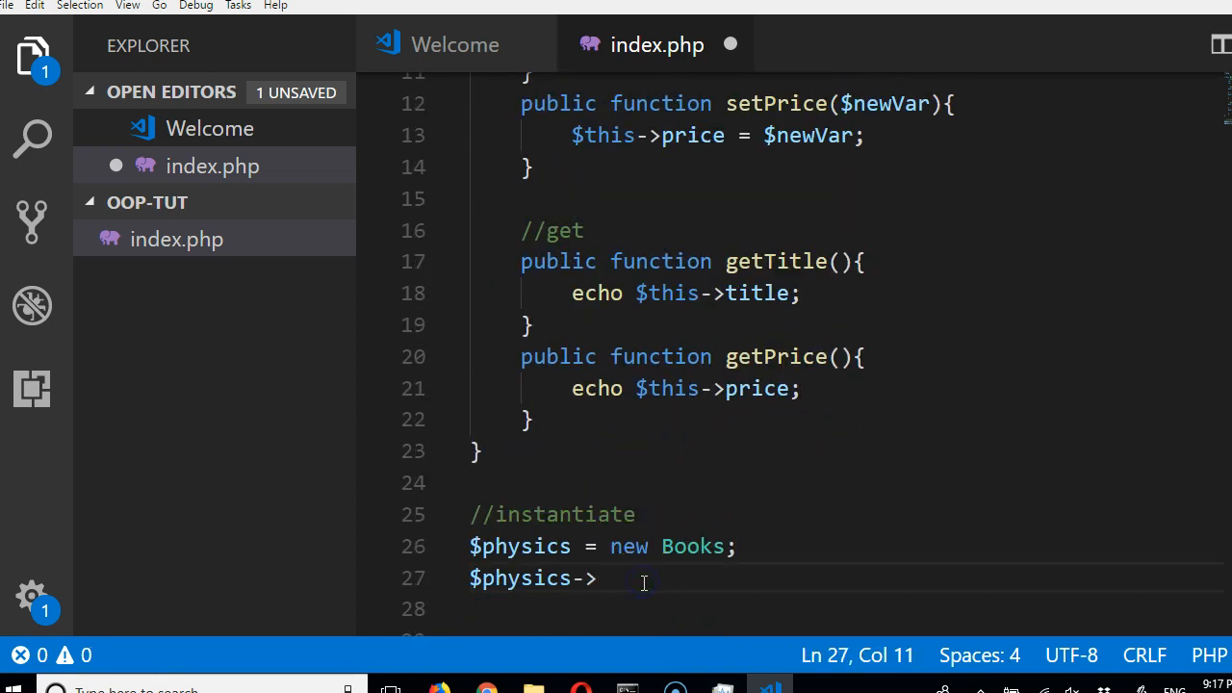
pyautogui.write('setTitle()')
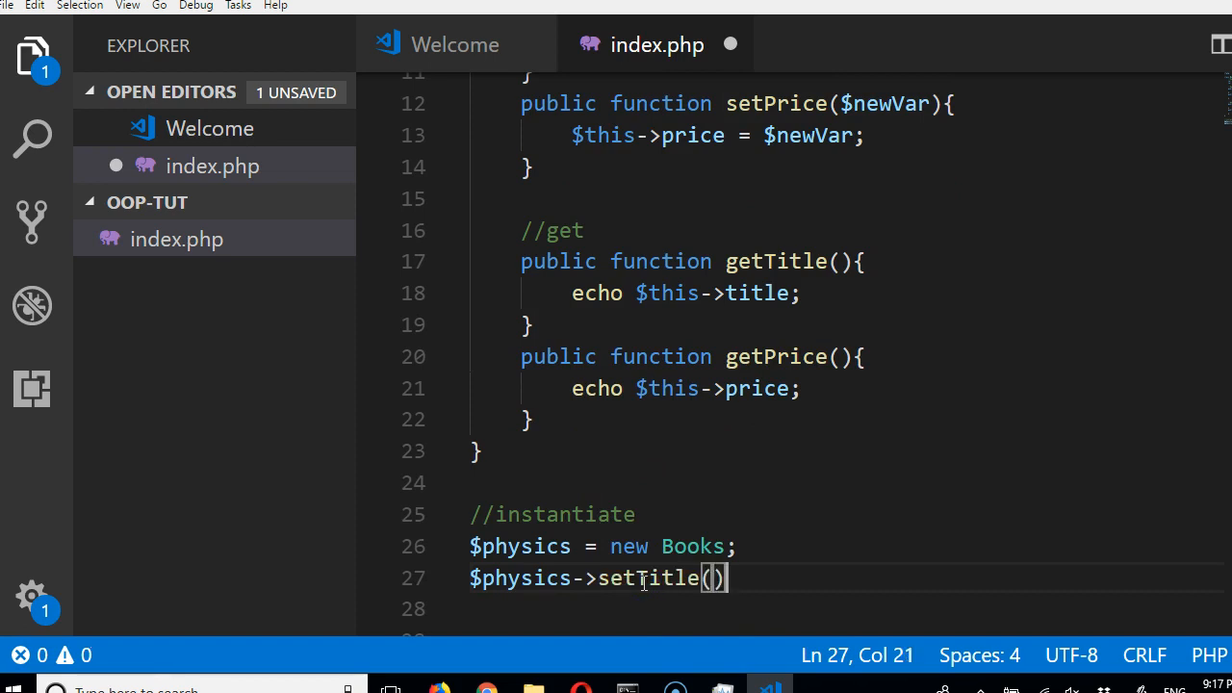
pyautogui.write(';')
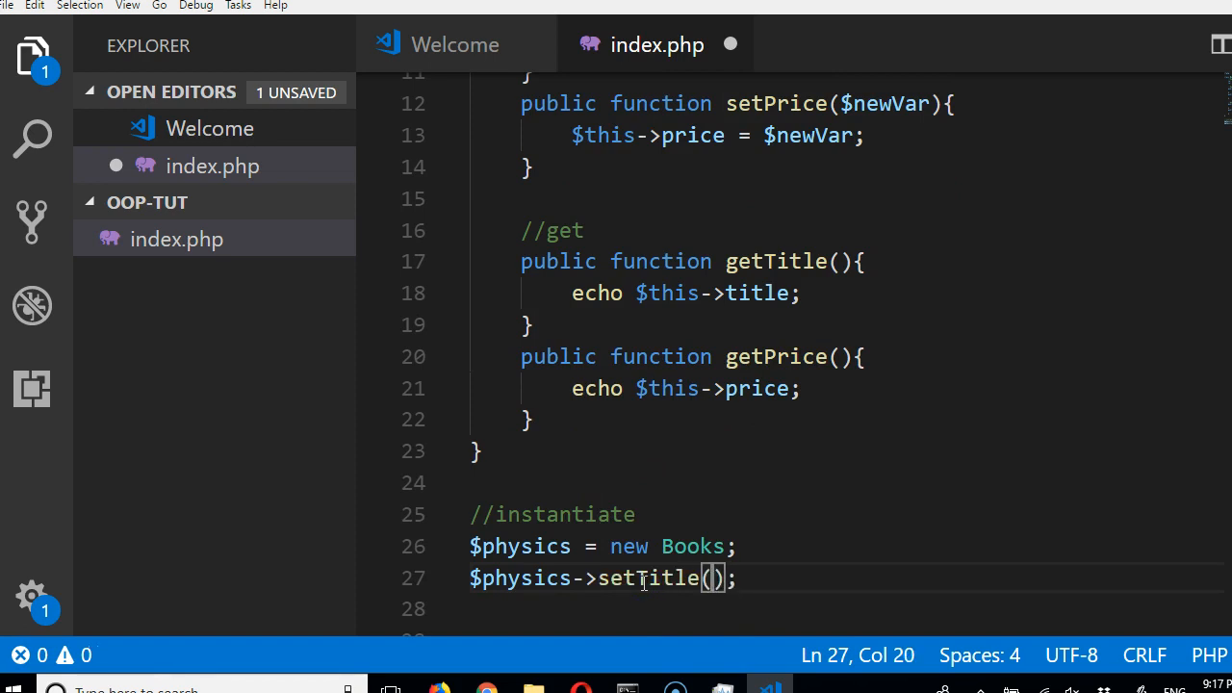
pyautogui.write('"')
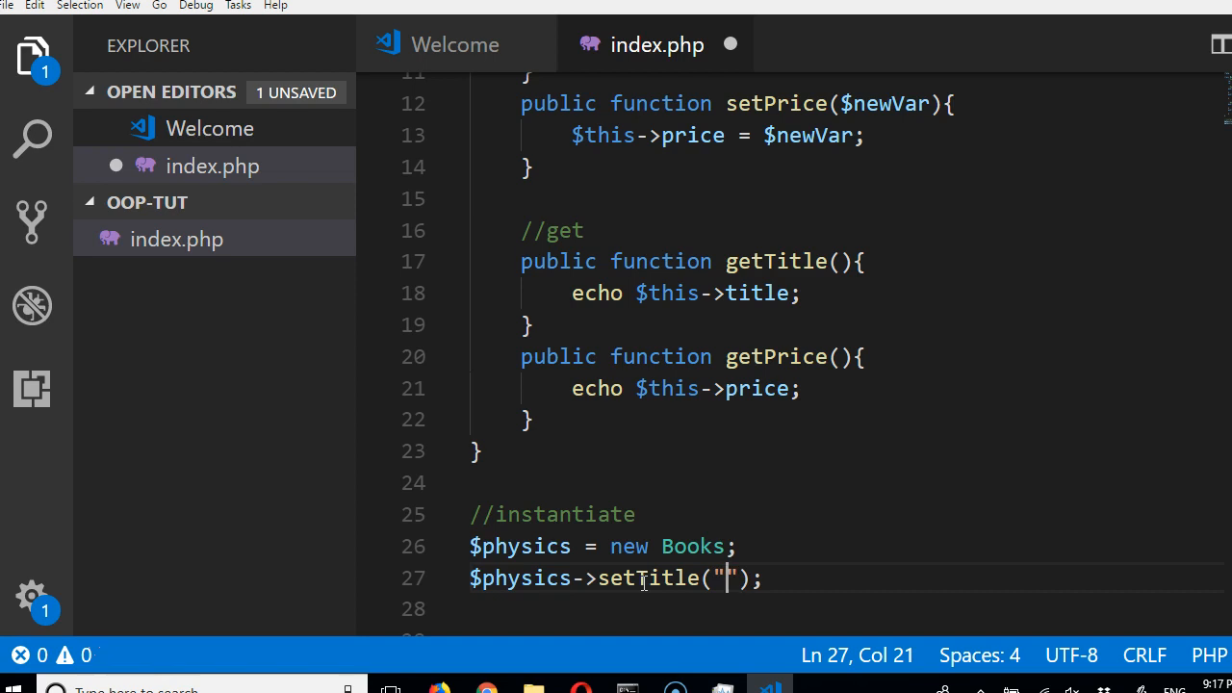
pyautogui.write('Inro')
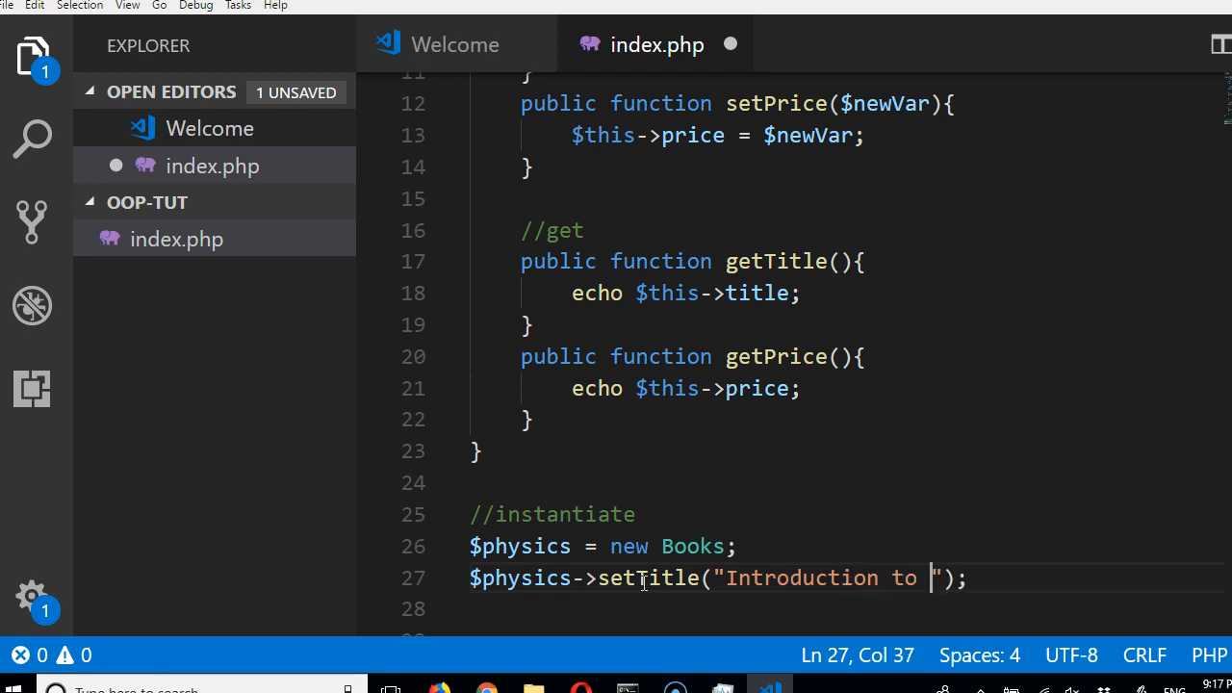
pyautogui.write('Phys')
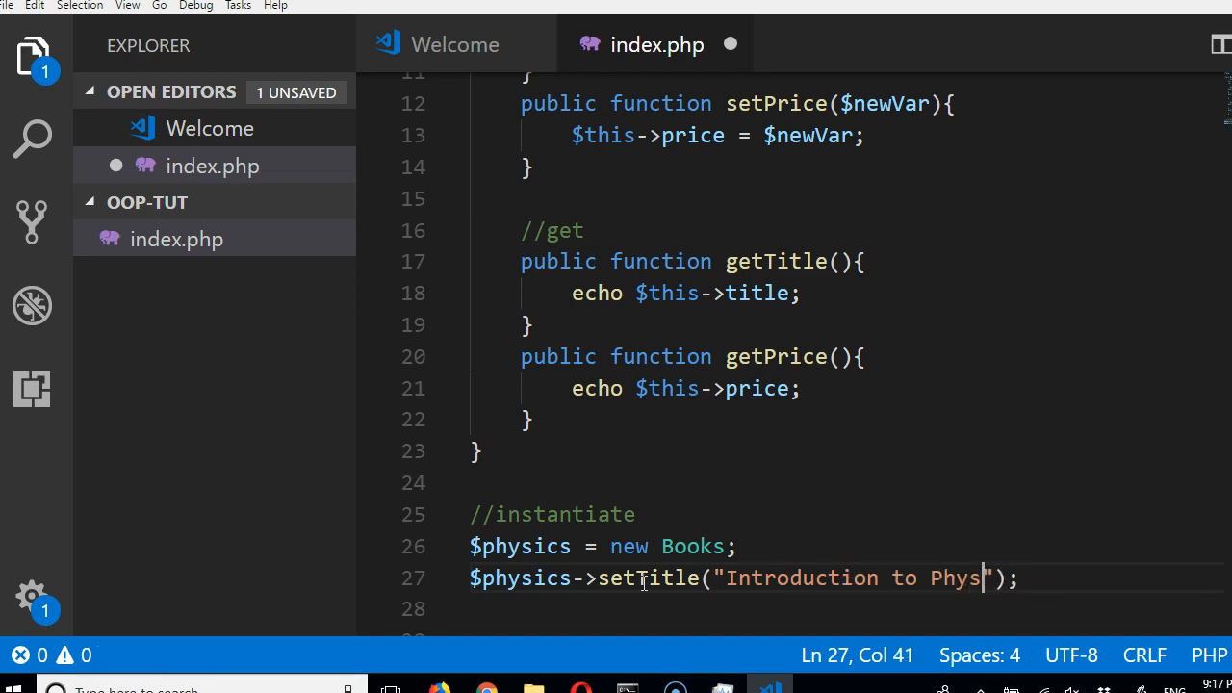
pyautogui.write('ics')
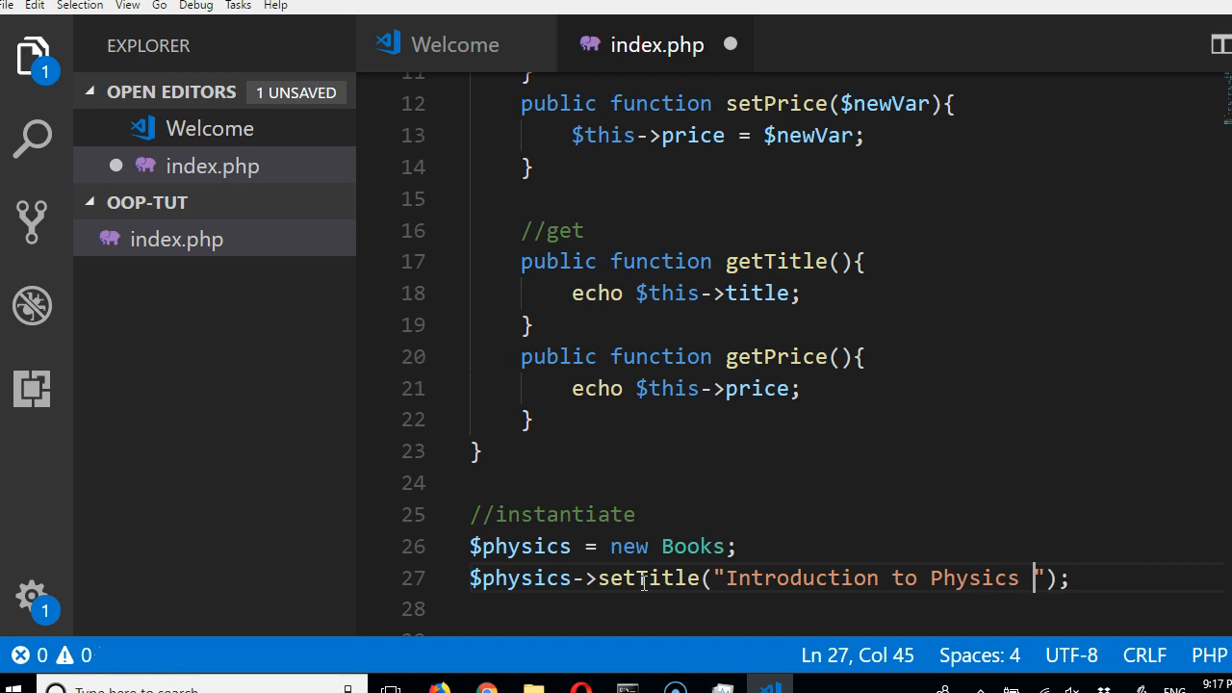
pyautogui.write('-')
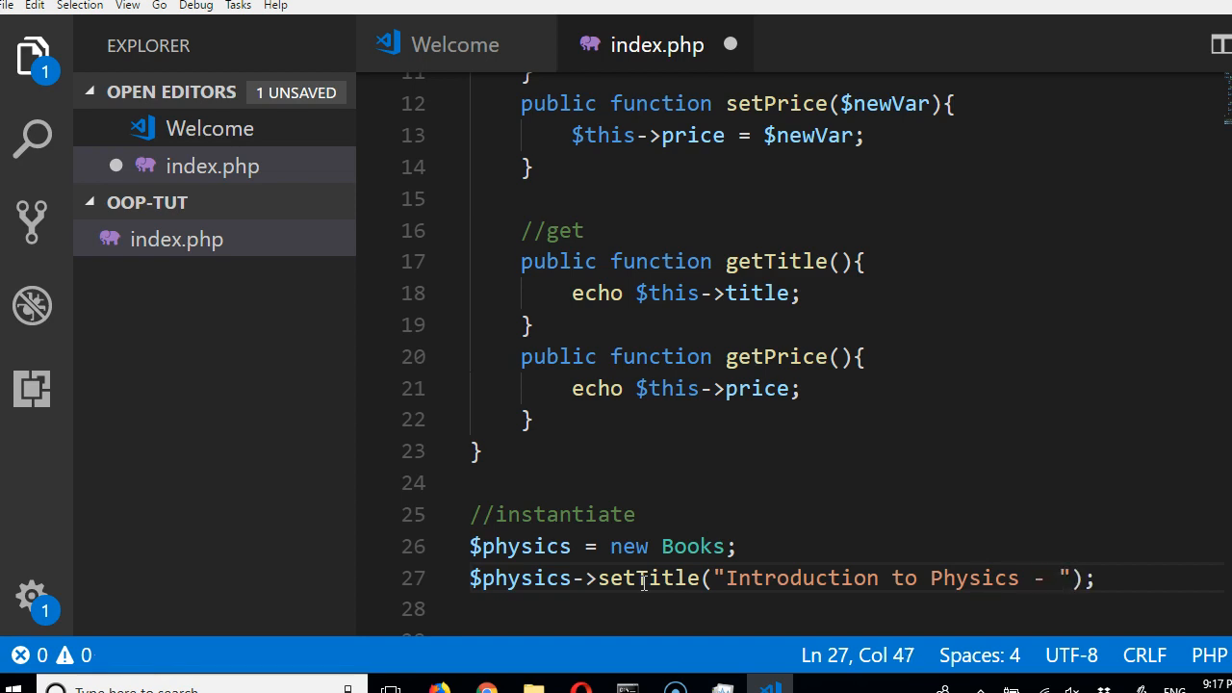
pyautogui.write('P.')
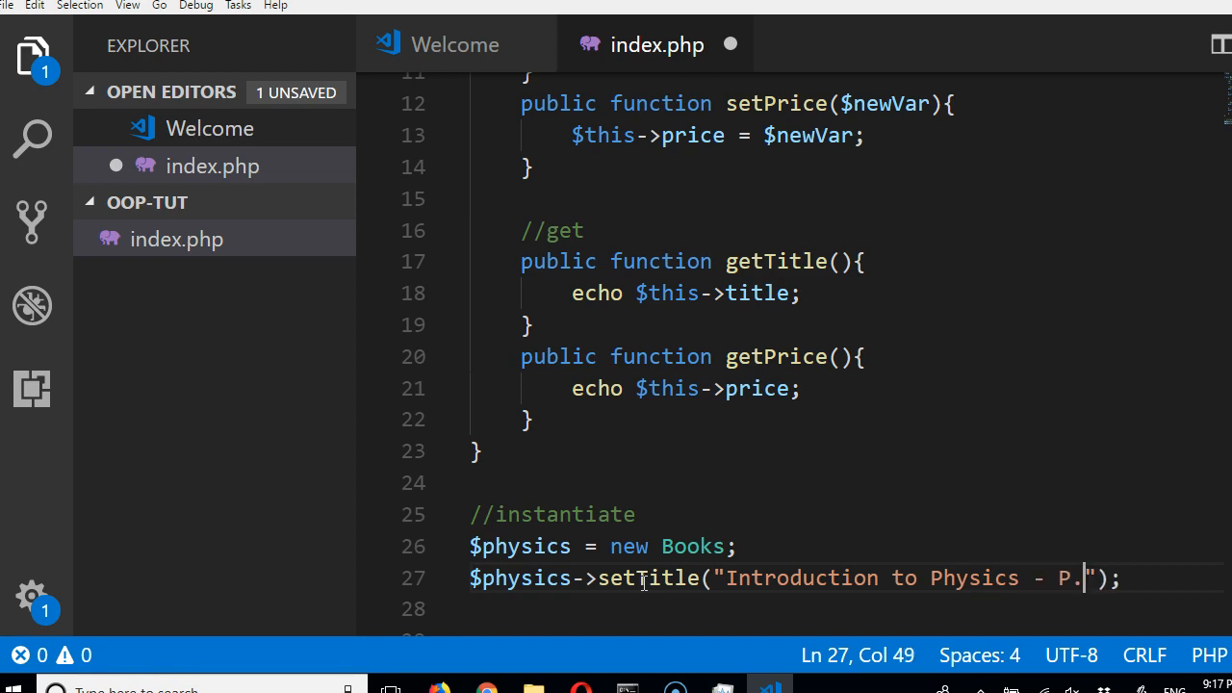
pyautogui.write('N. Okeke')
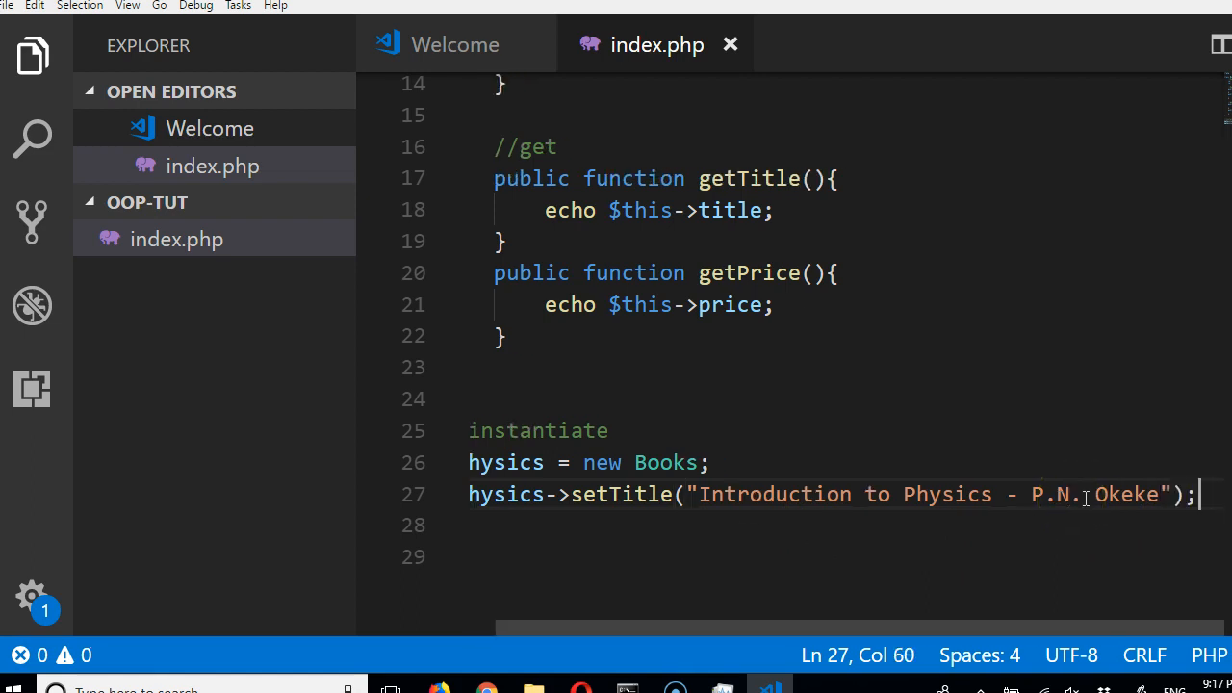
# Step: Write $physics->setPrice(34); on line 28 with autocomplete and save
pyautogui.write('$')
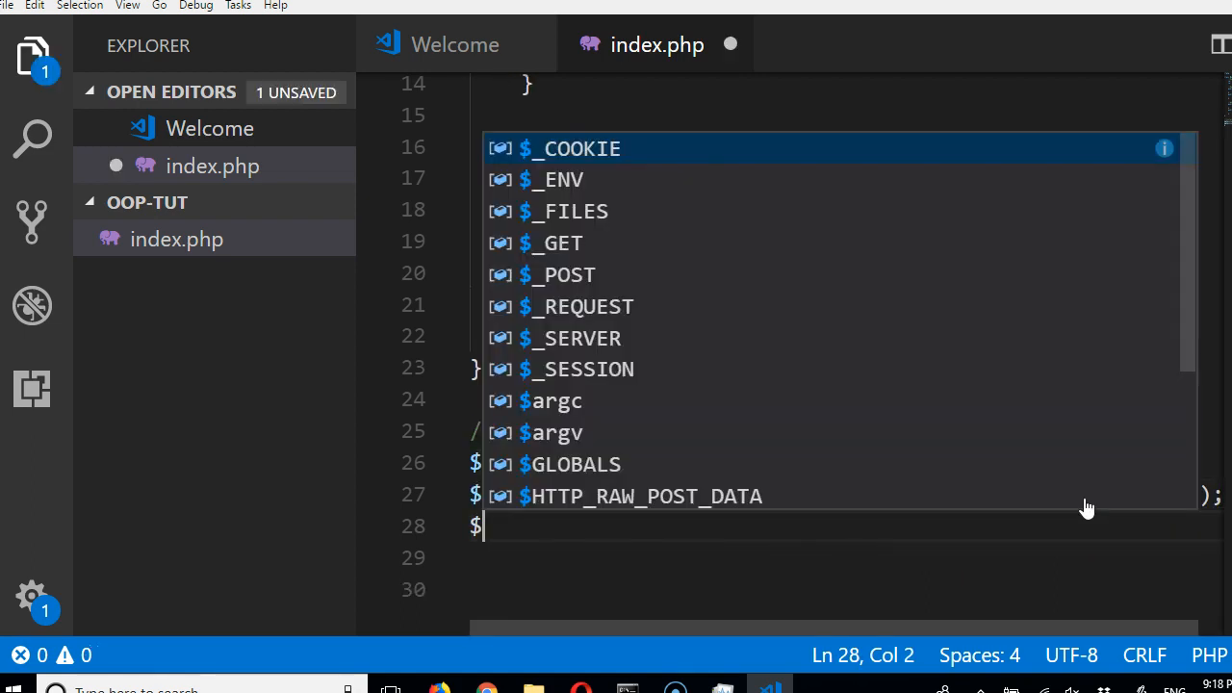
pyautogui.write('physc')
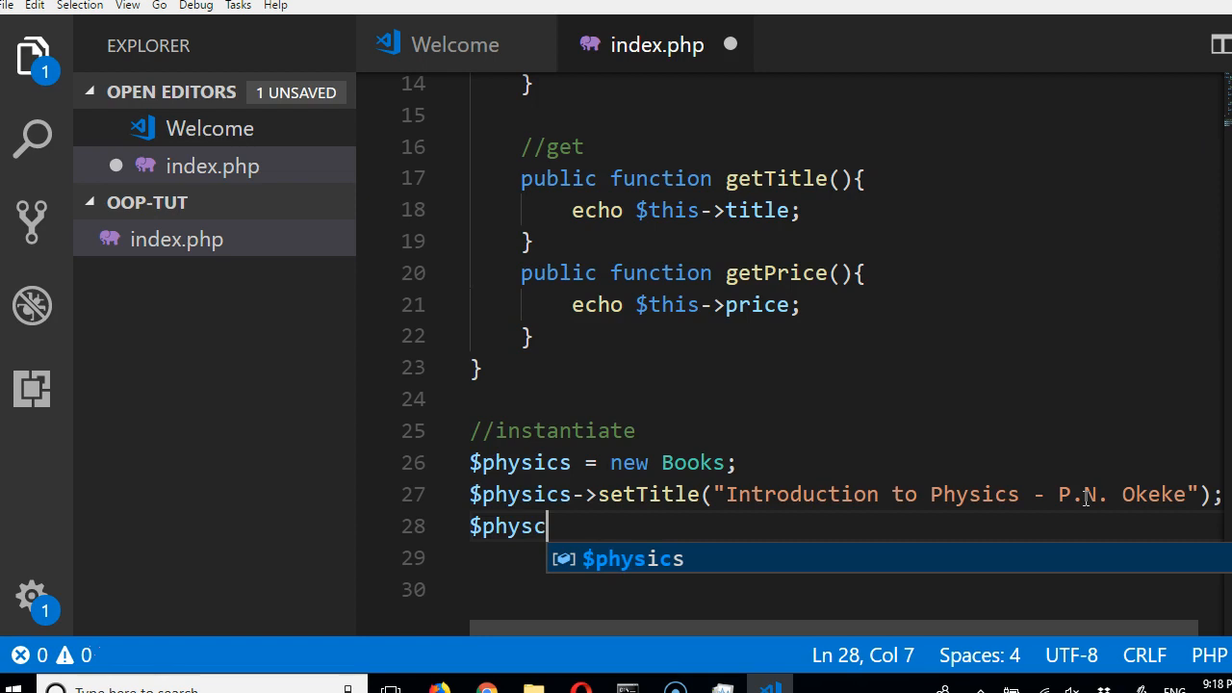
pyautogui.write('ics')
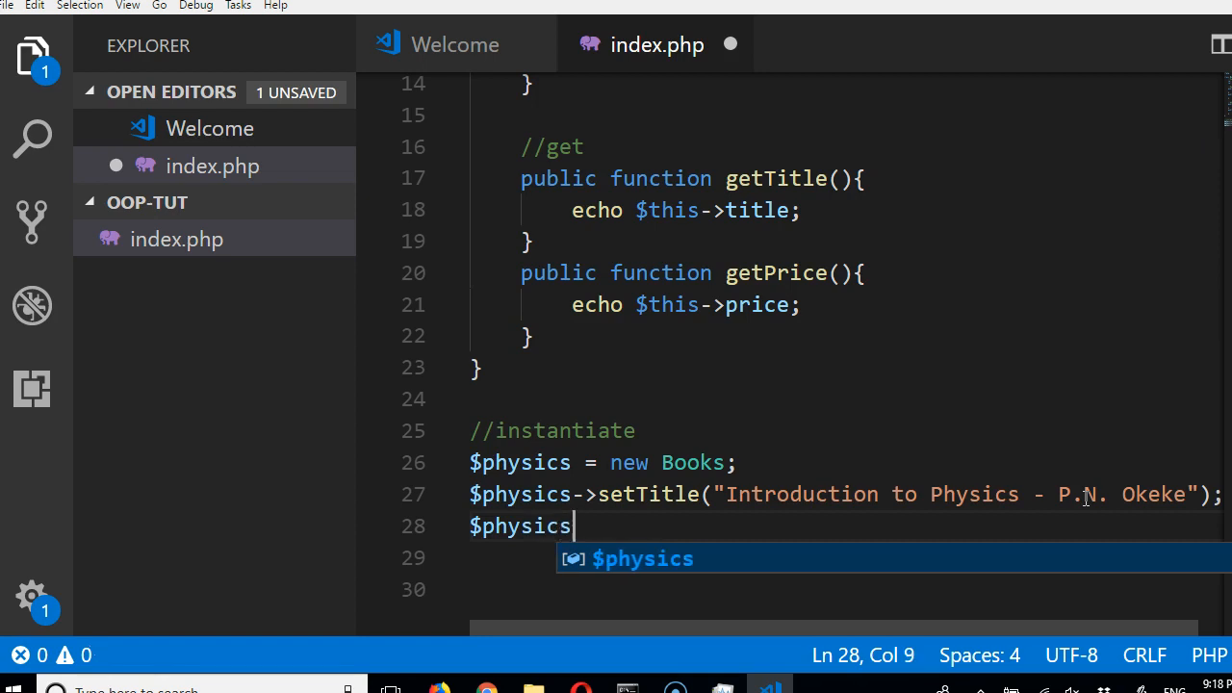
pyautogui.write('->s')
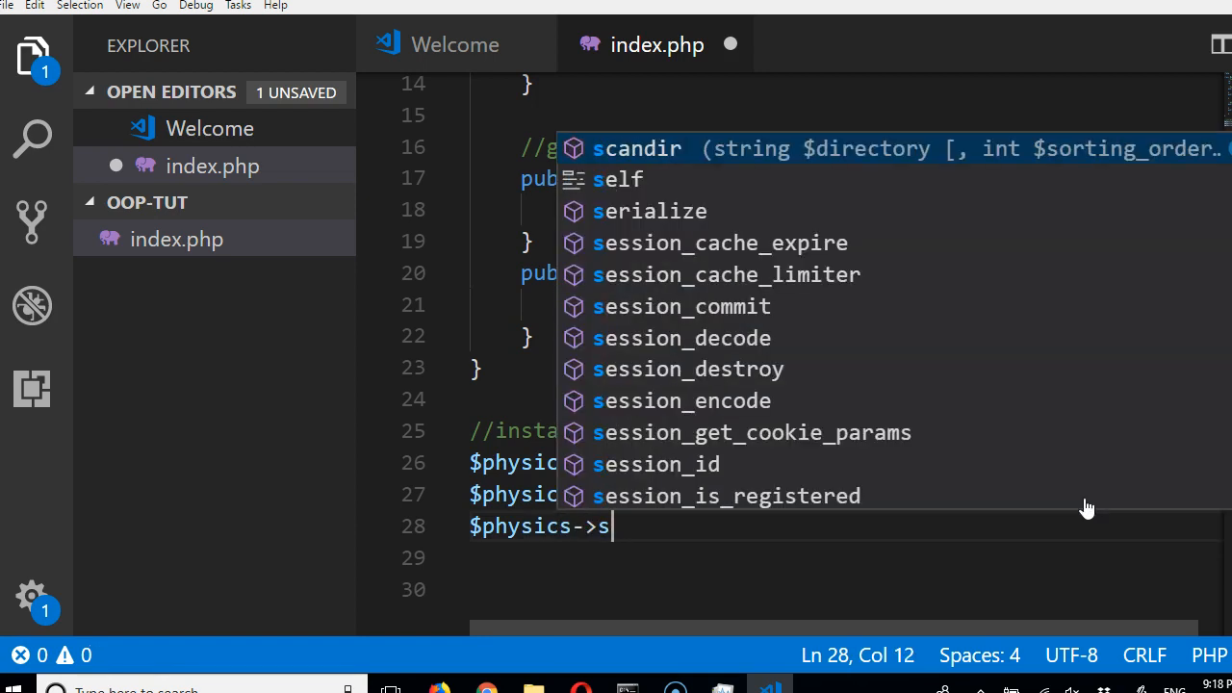
pyautogui.write('etPrice(')
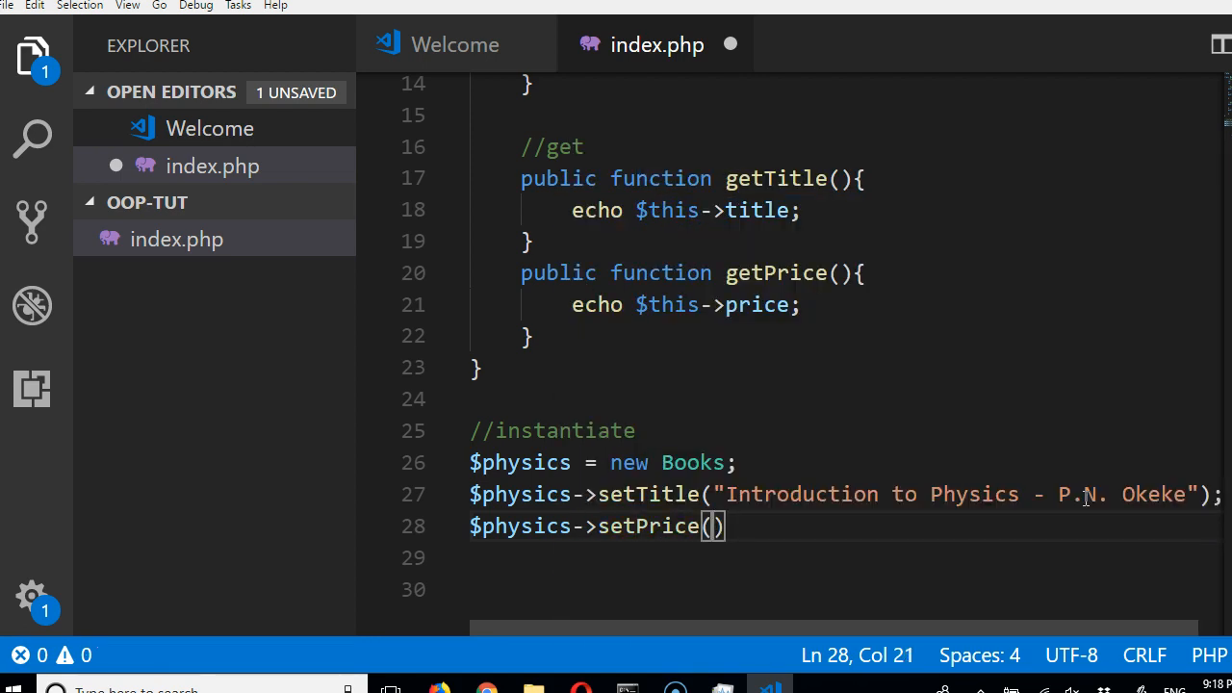
pyautogui.write(';')
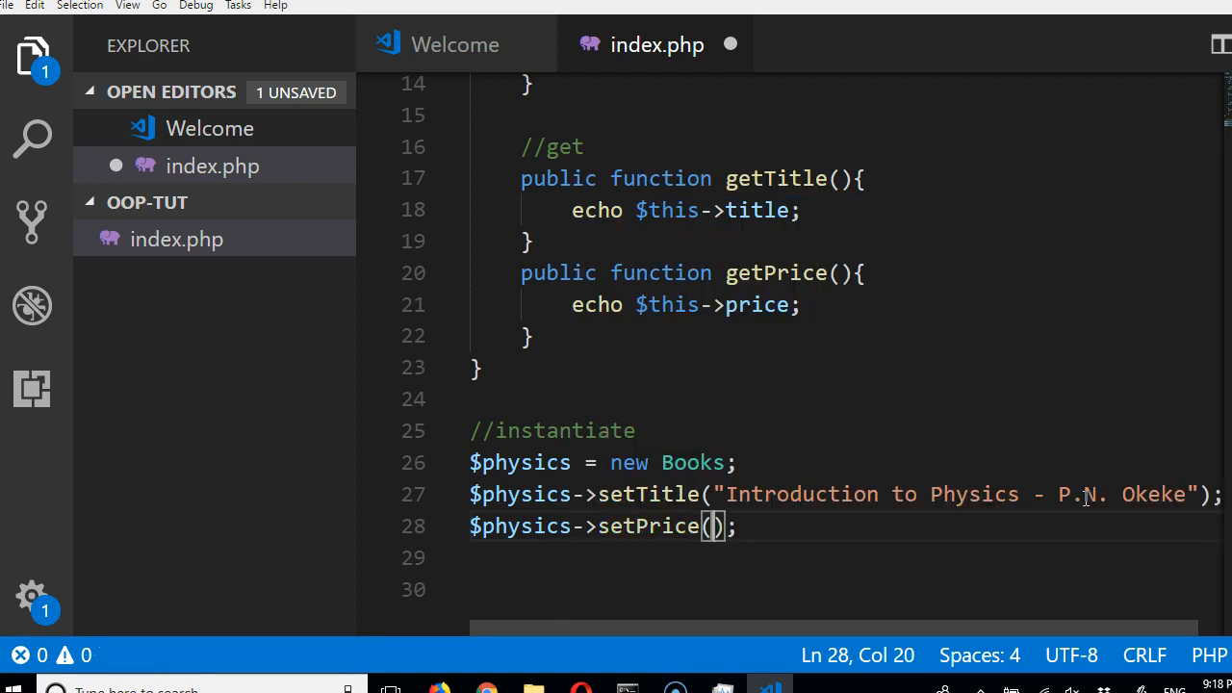
pyautogui.write('34')
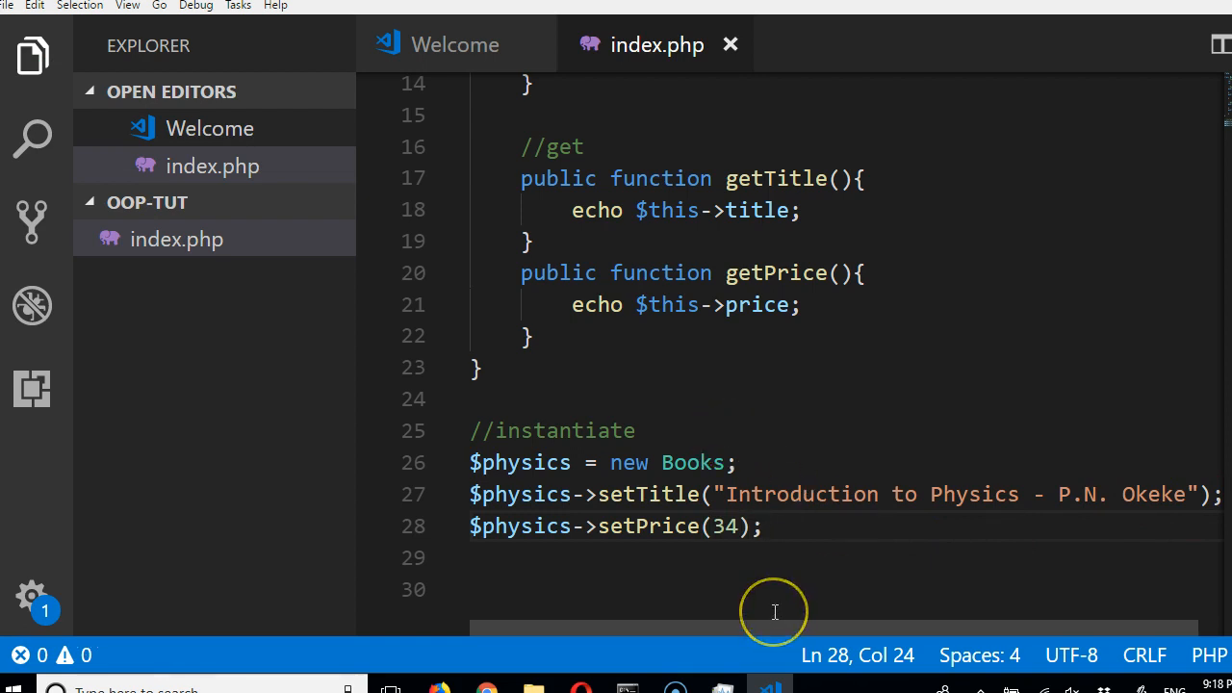
# Step: Add an empty line below the setPrice(34) call
pyautogui.press('Enter')
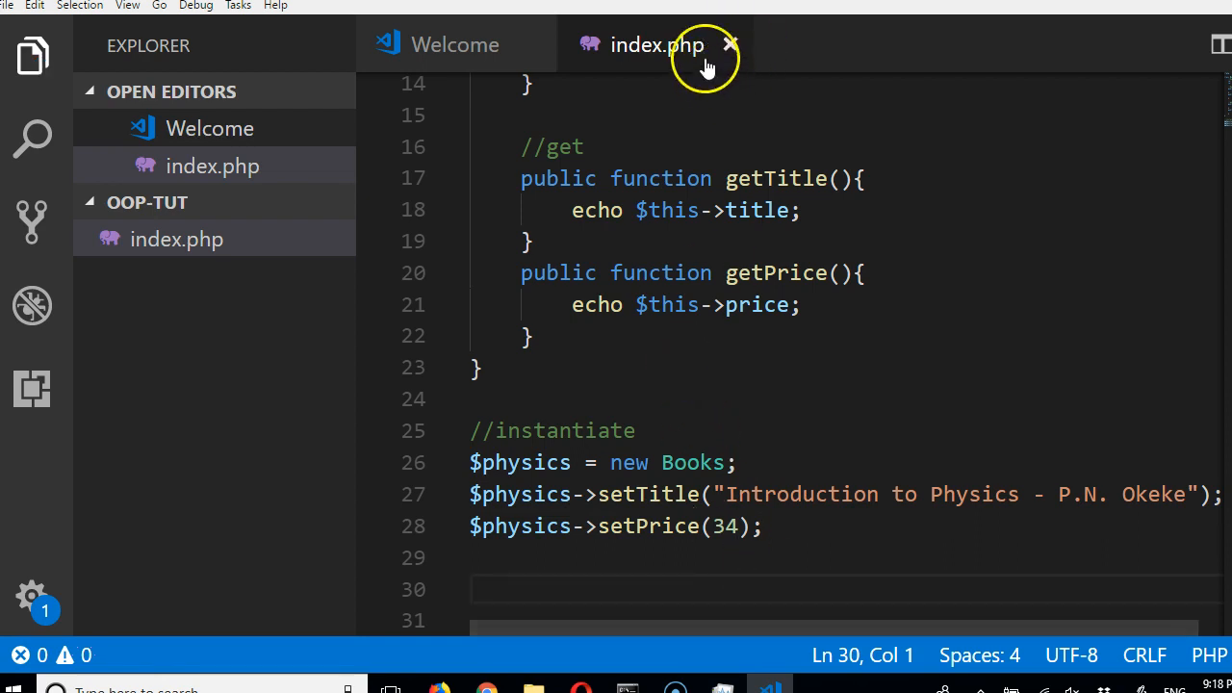
pyautogui.moveTo(657, 77)
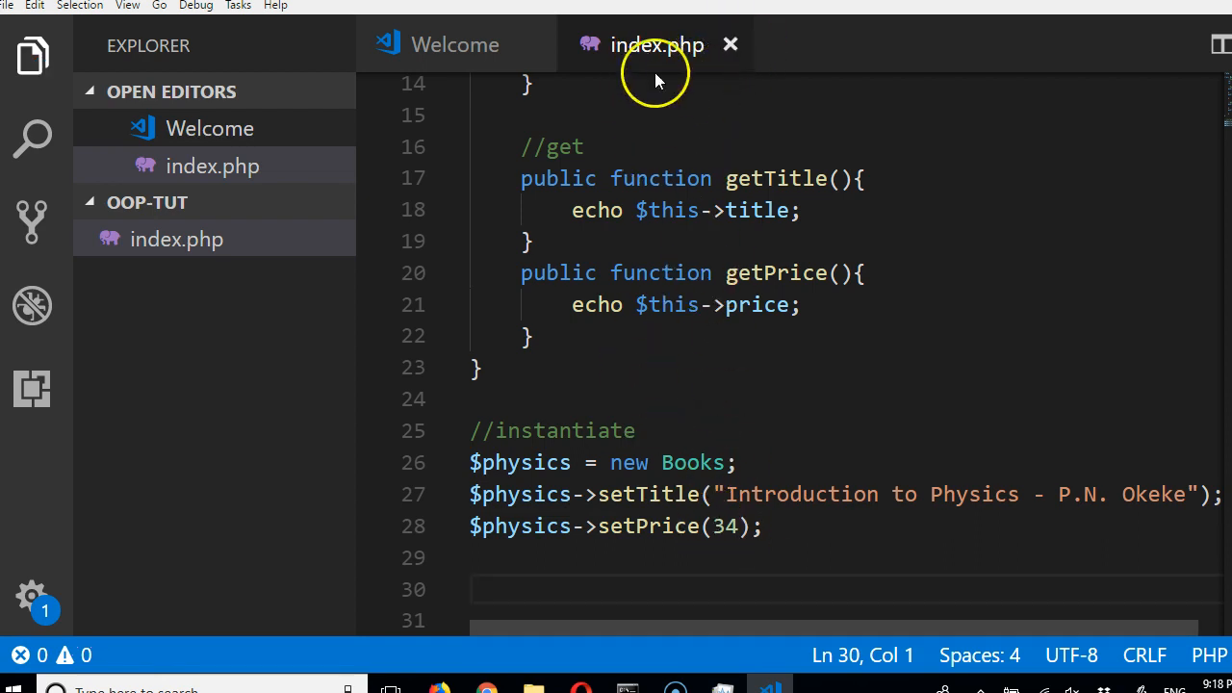
pyautogui.moveTo(616, 383)
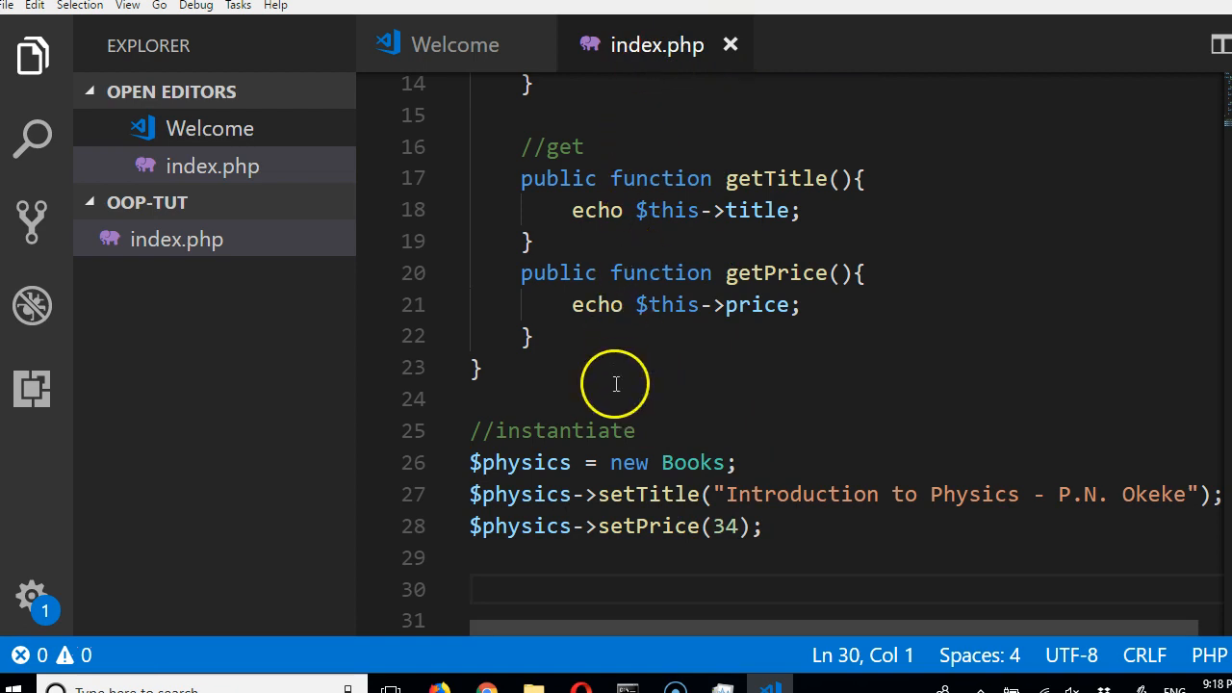
pyautogui.moveTo(180, 317)
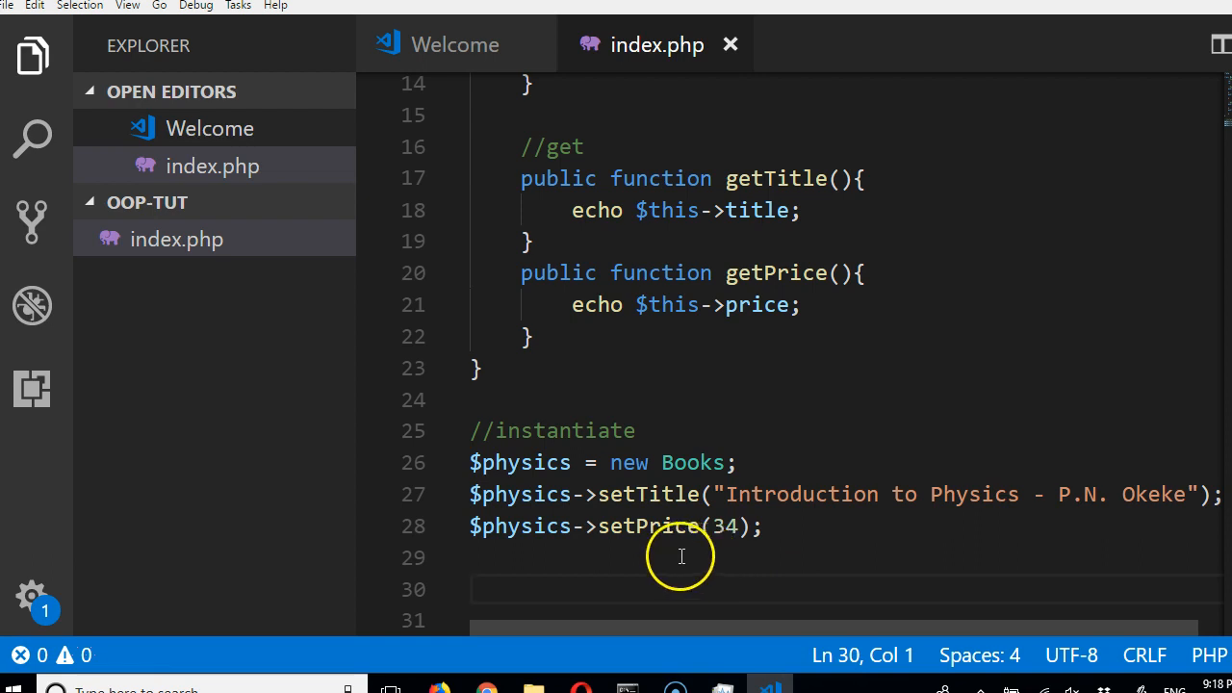
# Step: Type the misspelled $phyics->getTitle(); call on line 30
pyautogui.write('/')
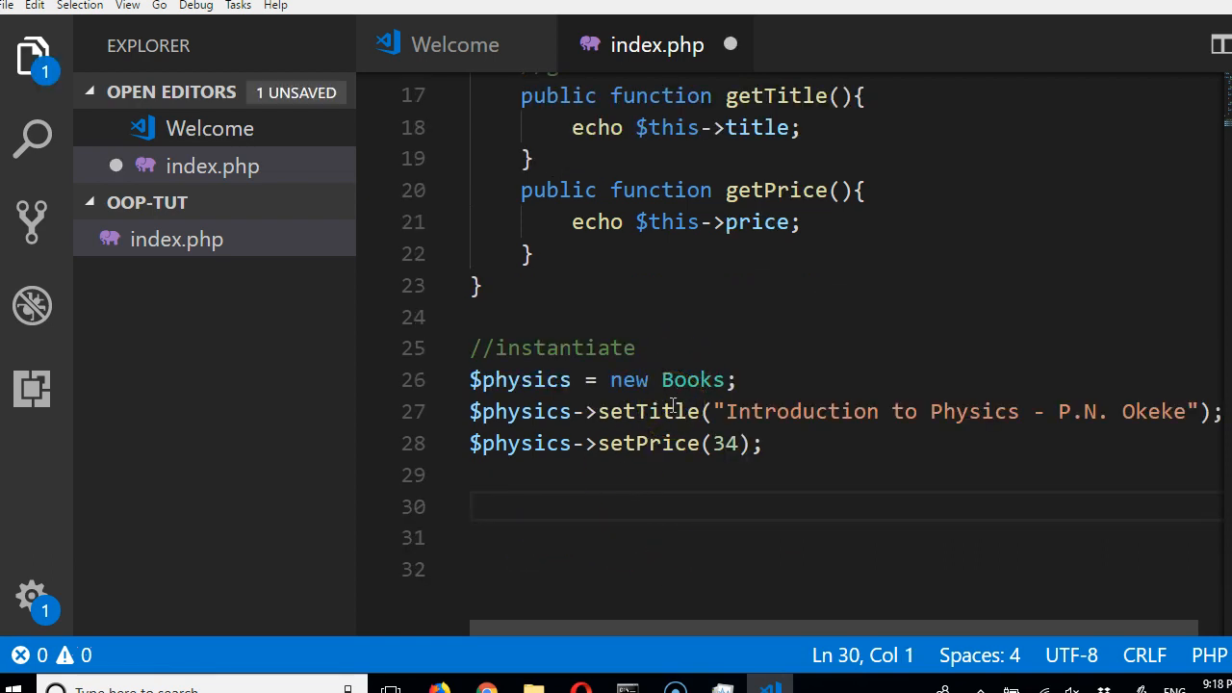
pyautogui.write('$phyics')
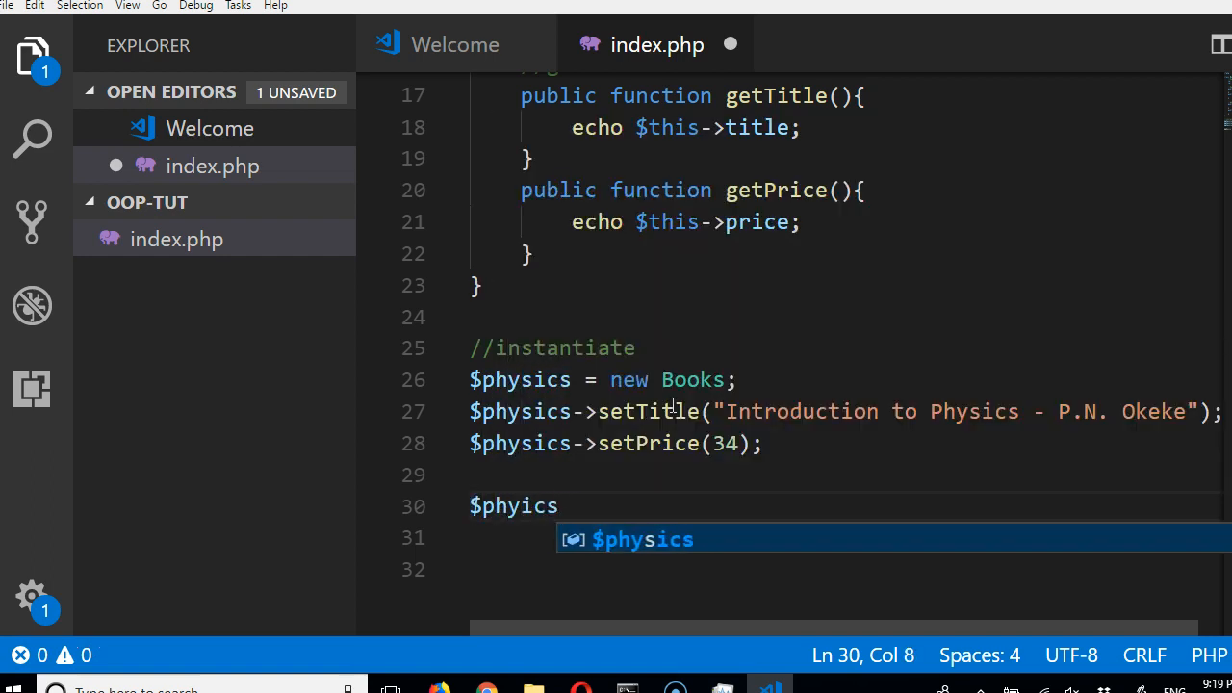
pyautogui.write('->getTI')
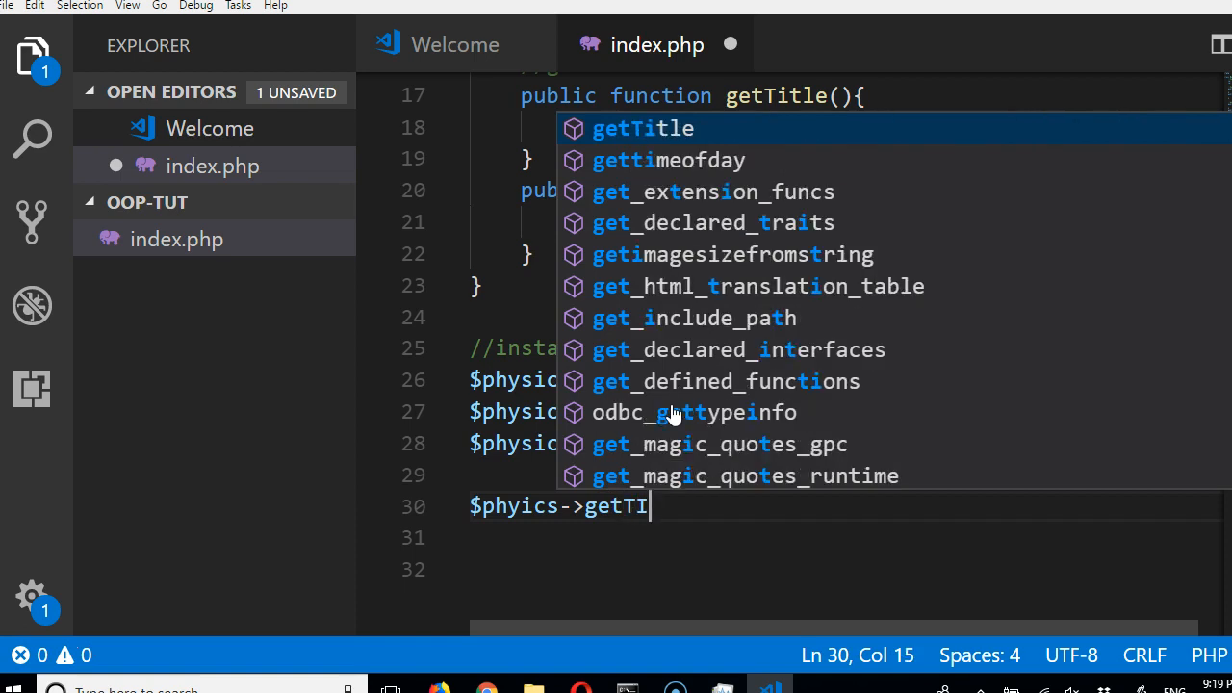
pyautogui.write('t')
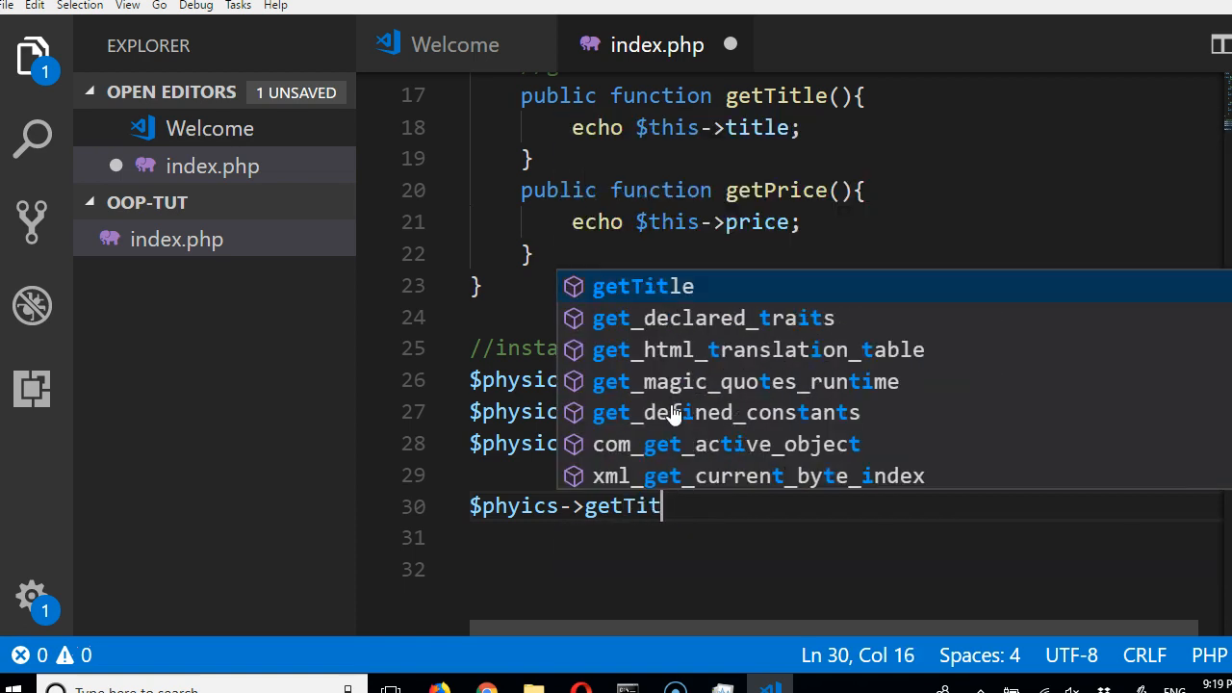
pyautogui.write('le')
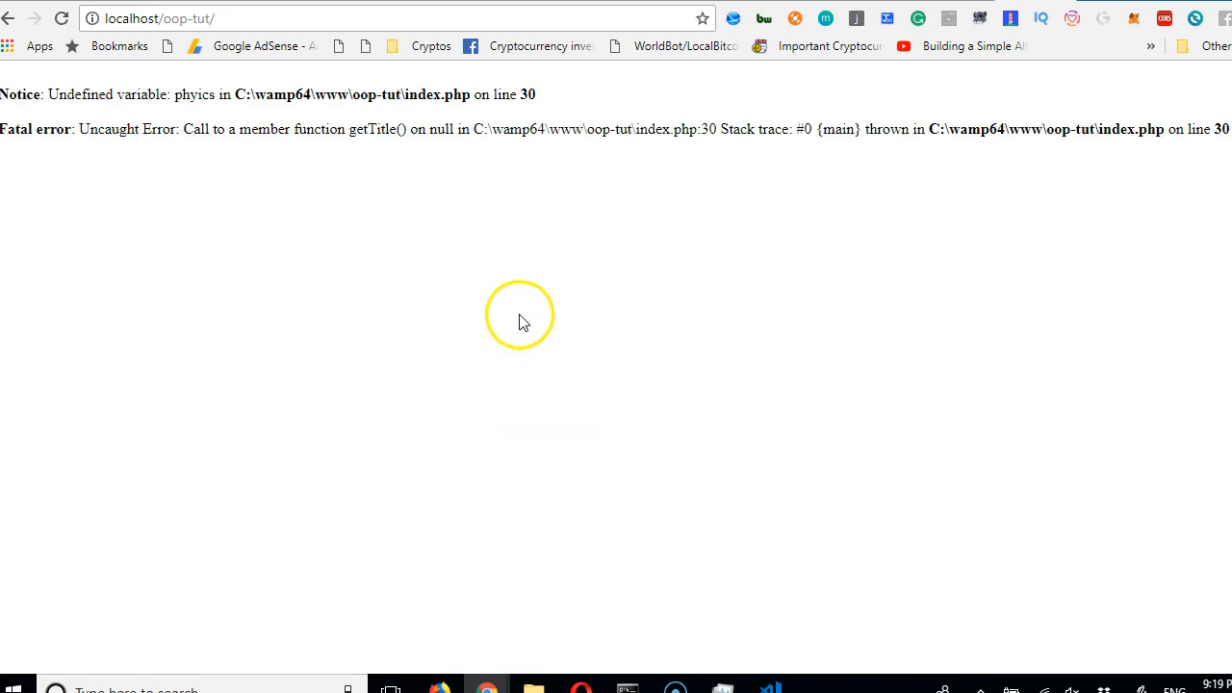
pyautogui.moveTo(426, 587)
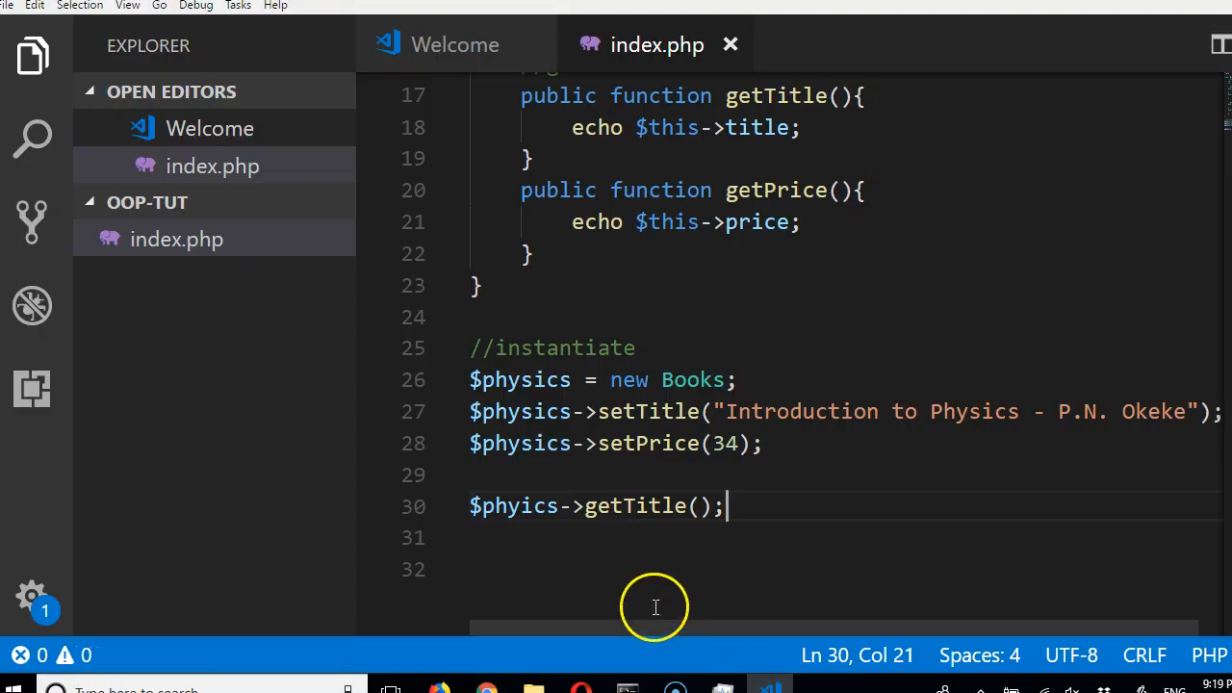
# Step: Select the misspelled phyics variable so it can be corrected to physics
pyautogui.doubleClick(519, 443)
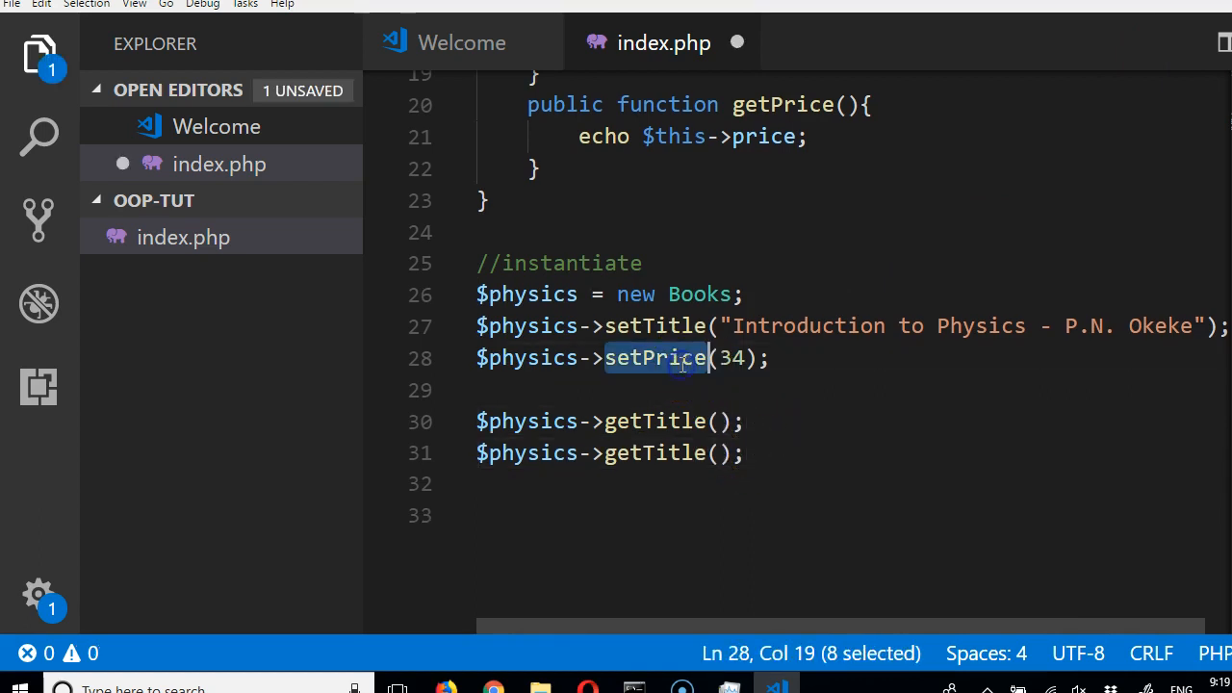
# Step: Change Title to Price in line 31's call, making it getPrice(), and save
pyautogui.doubleClick(654, 452)
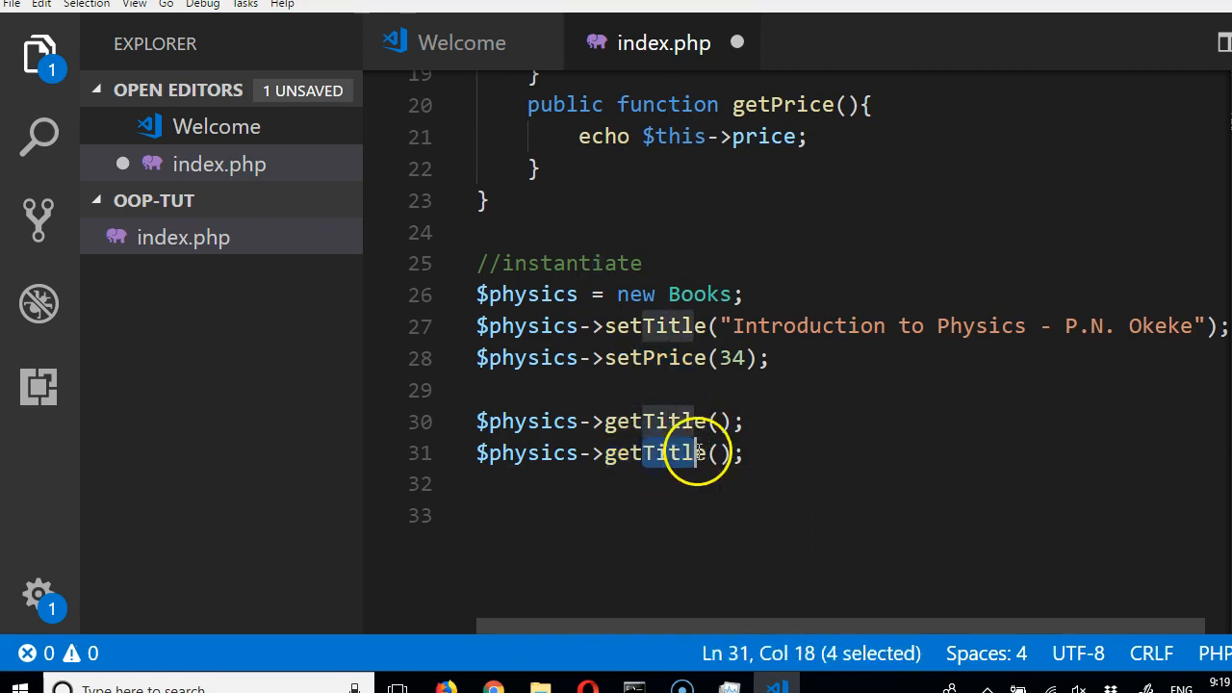
pyautogui.write('Price')
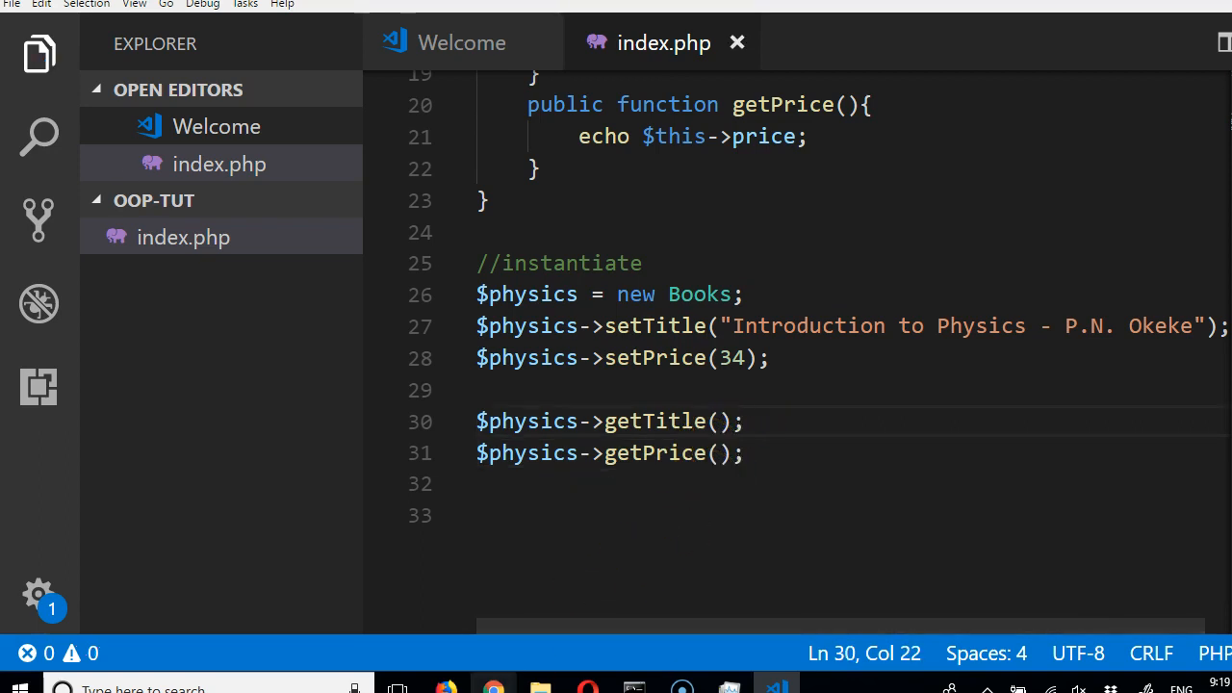
pyautogui.click(492, 687)
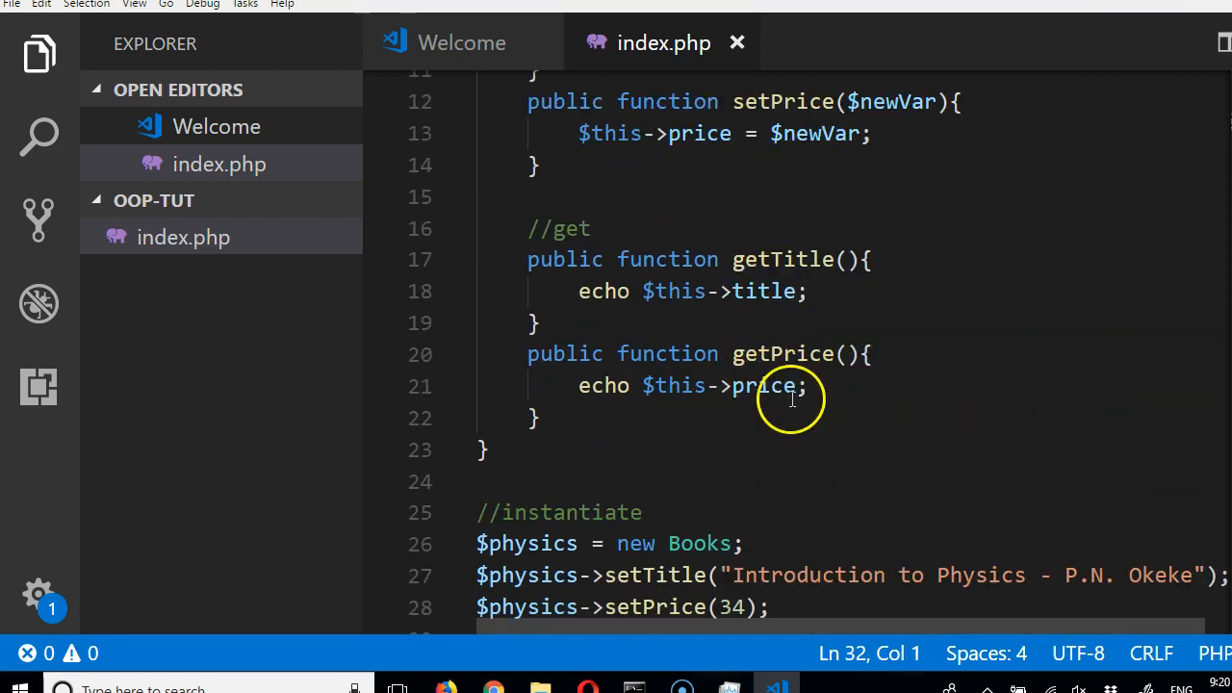
# Step: Make getPrice echo "Price: $" plus value and "<br/>", and label getTitle's echo Title
pyautogui.write('. "')
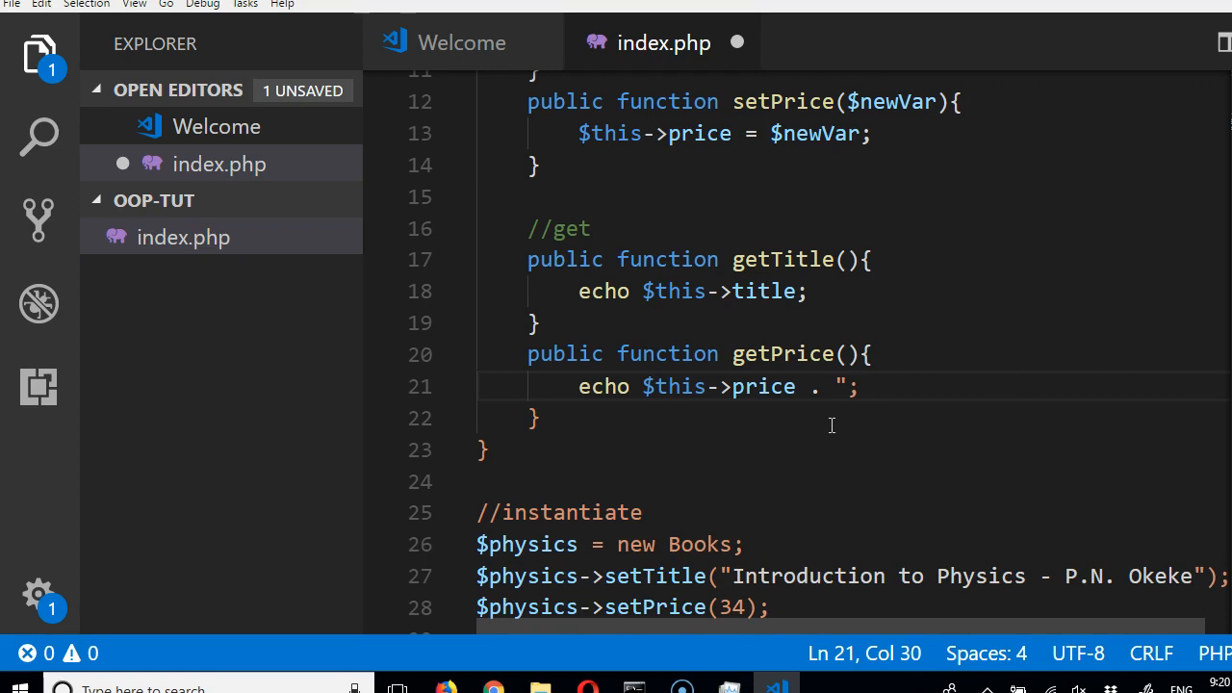
pyautogui.write('<br')
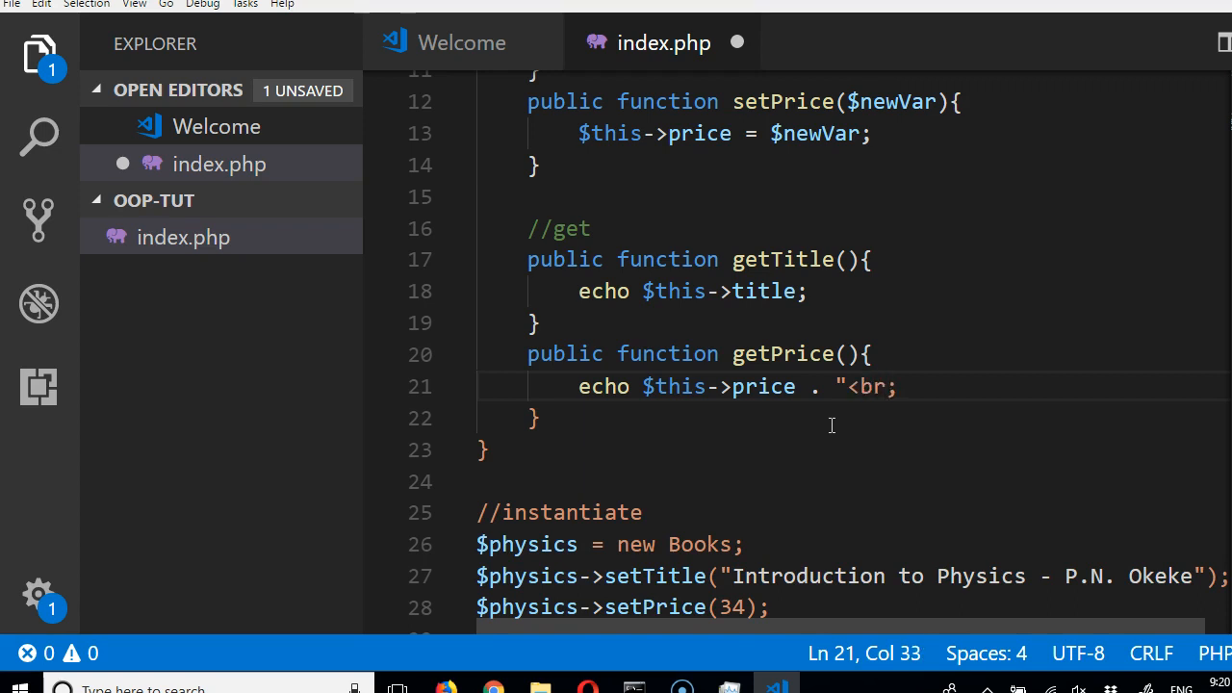
pyautogui.write('/>"')
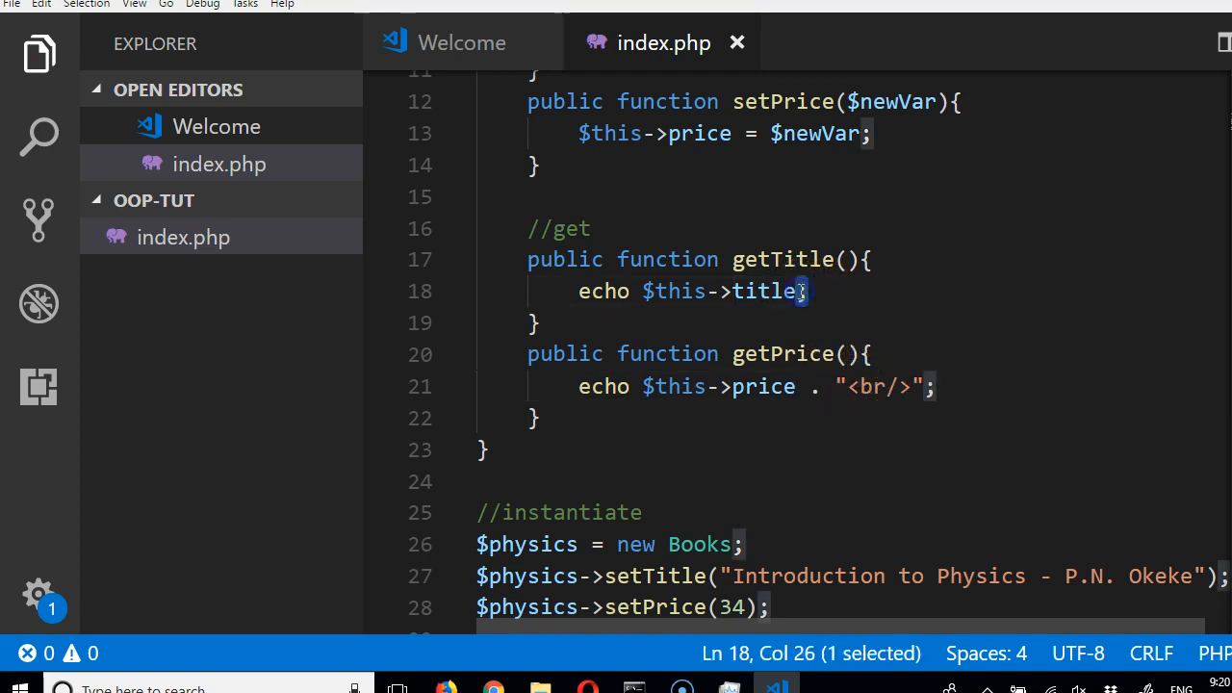
pyautogui.write('. "<br/>";')
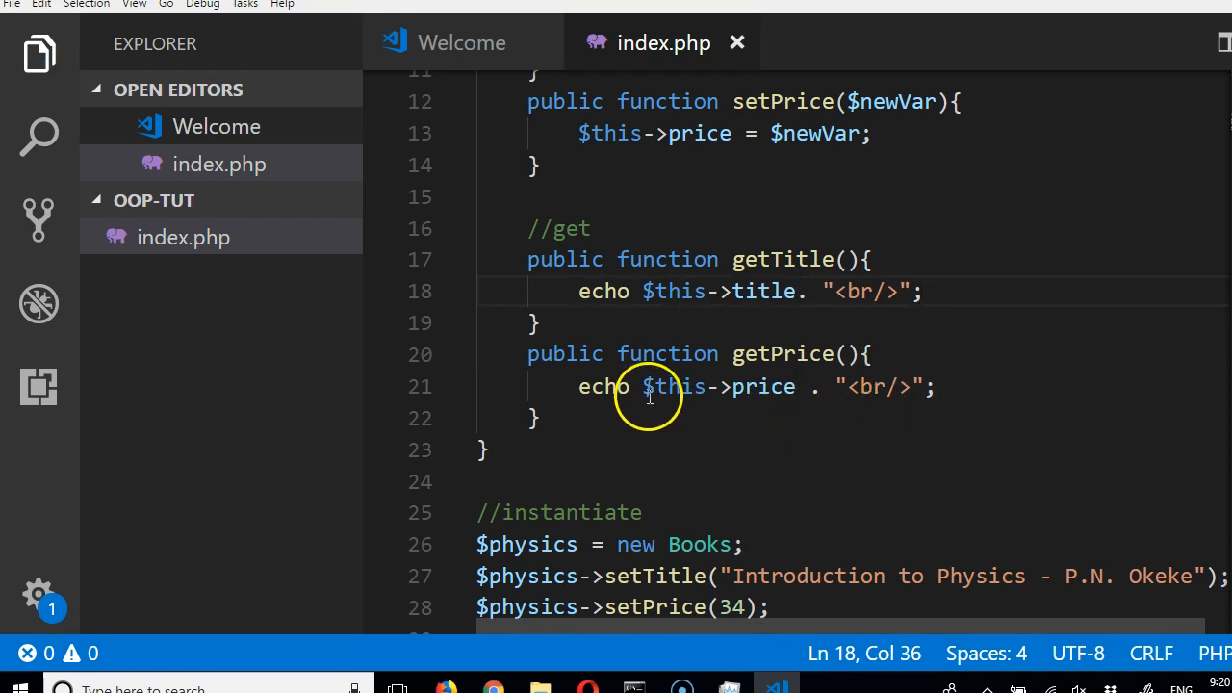
pyautogui.write('""')
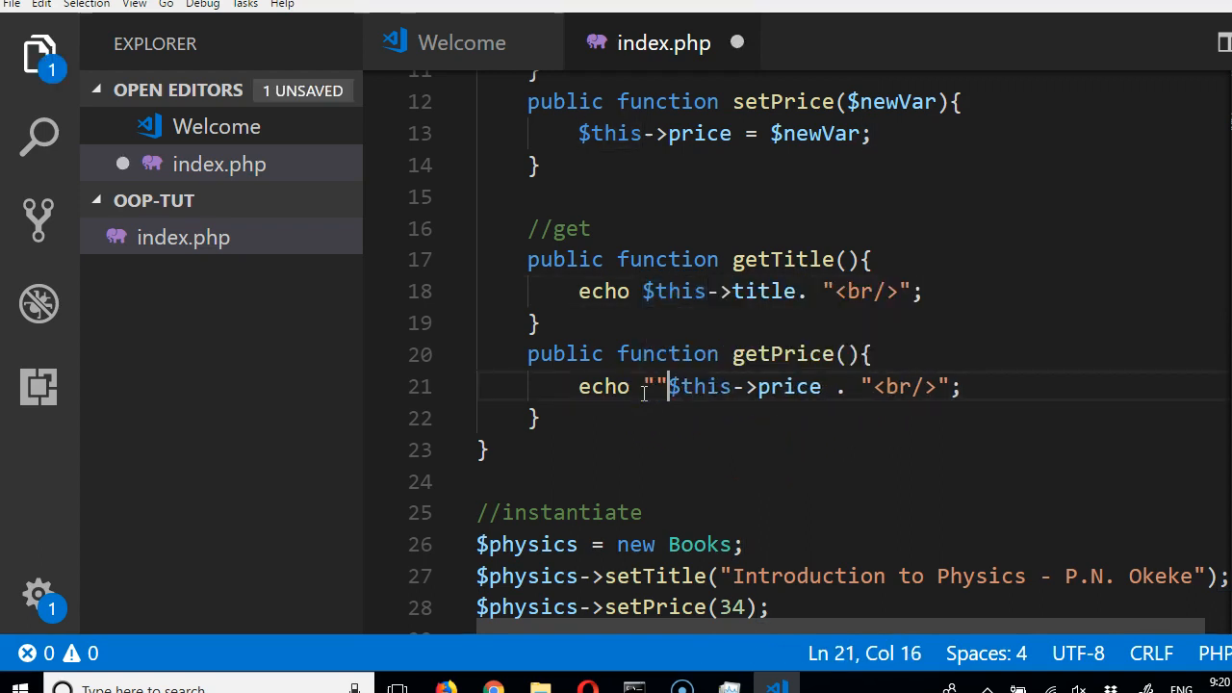
pyautogui.write('.')
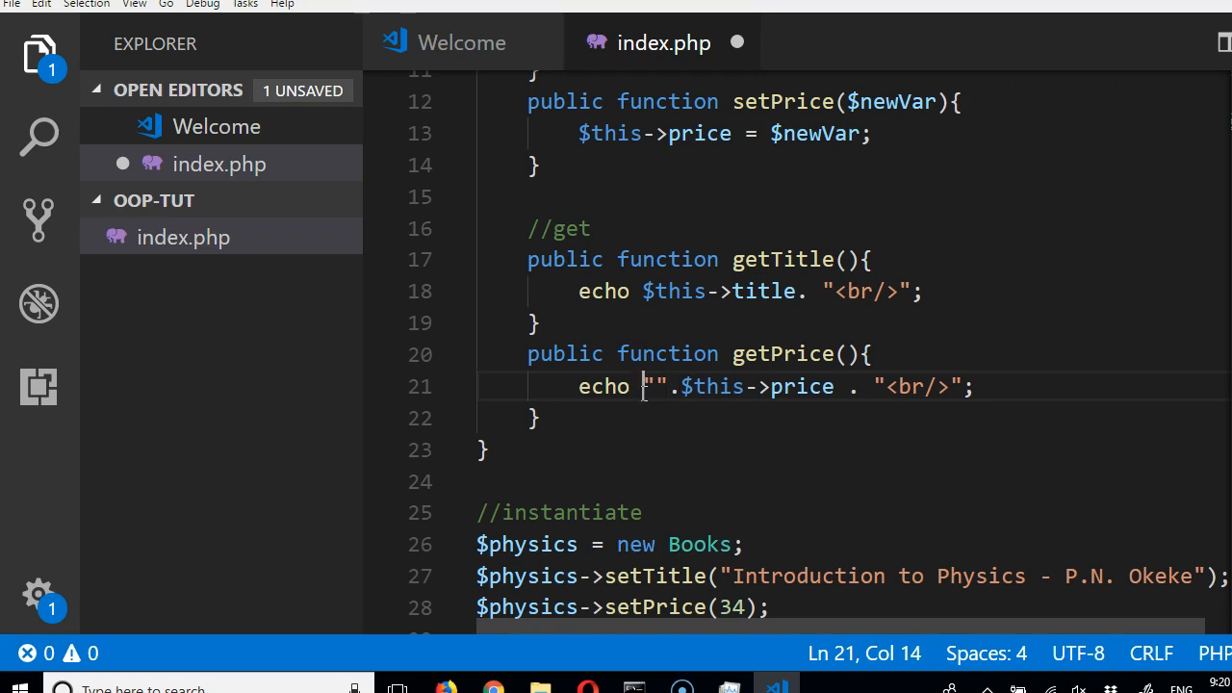
pyautogui.write('Price $')
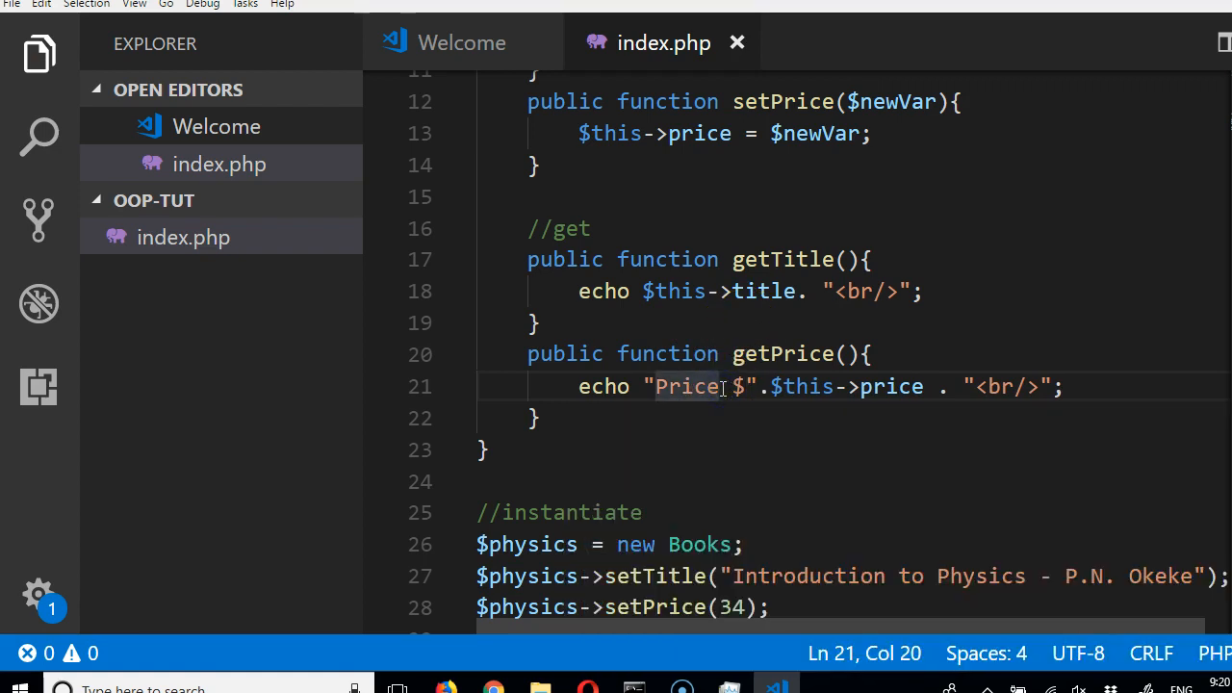
pyautogui.write(':')
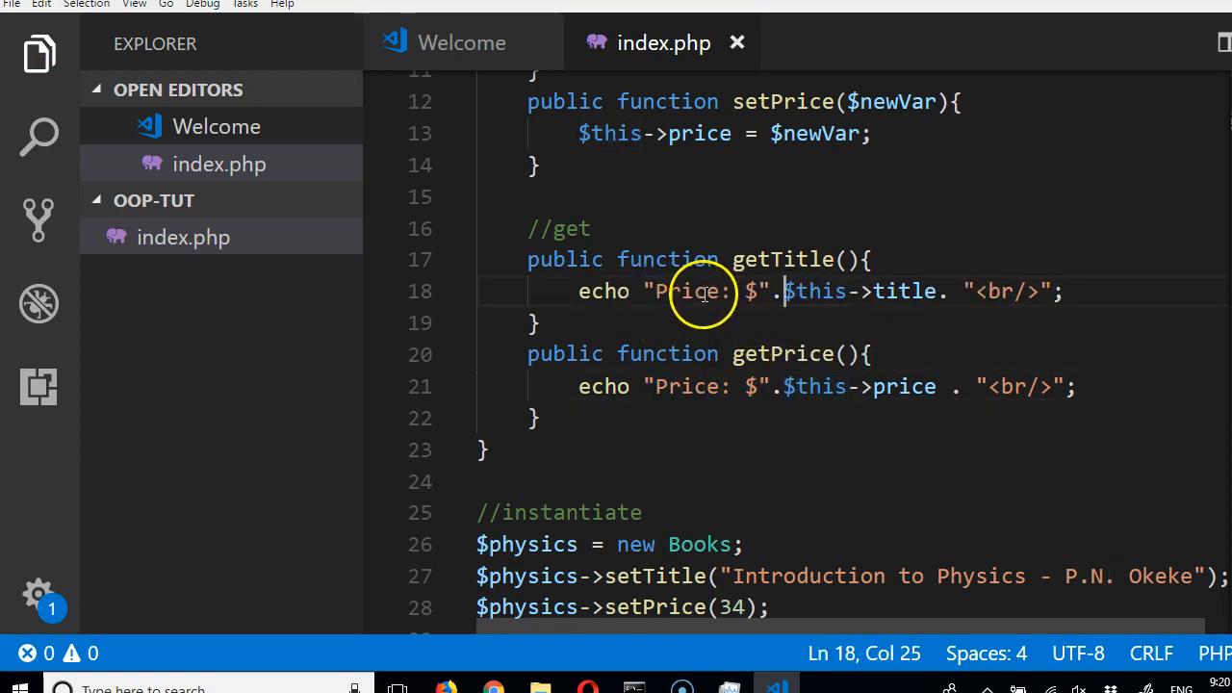
pyautogui.write('Title')
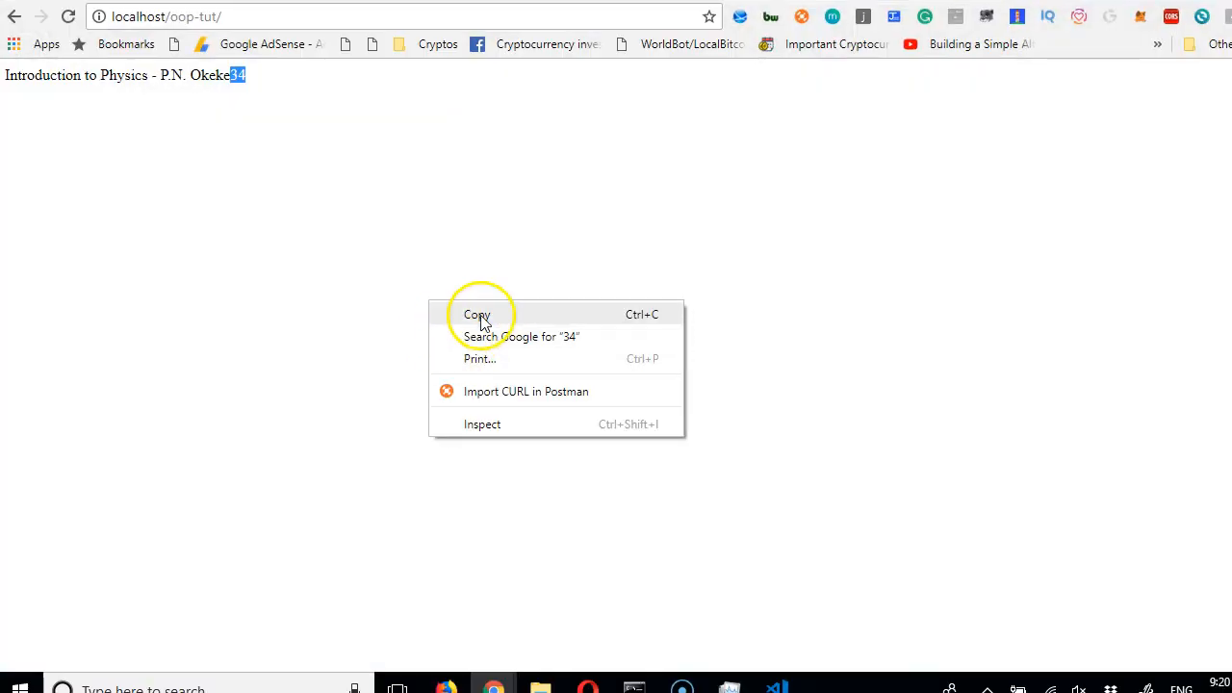
# Step: Copy the selected 34 from the localhost page before reloading it
pyautogui.click(476, 314)
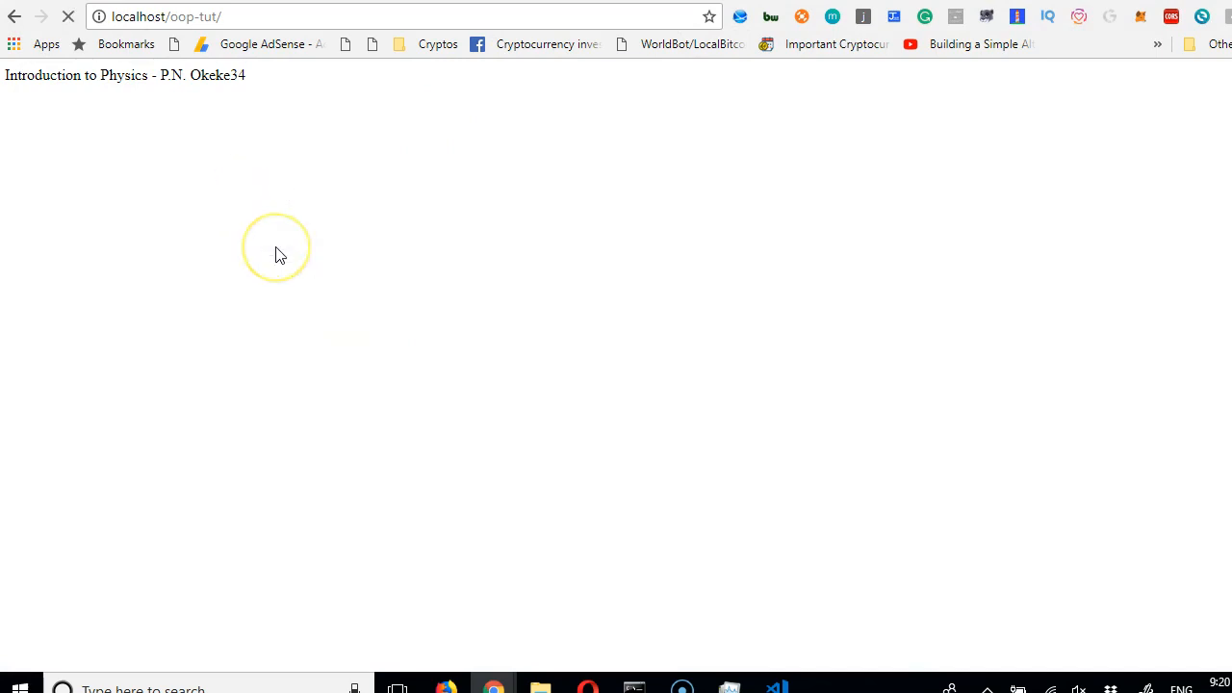